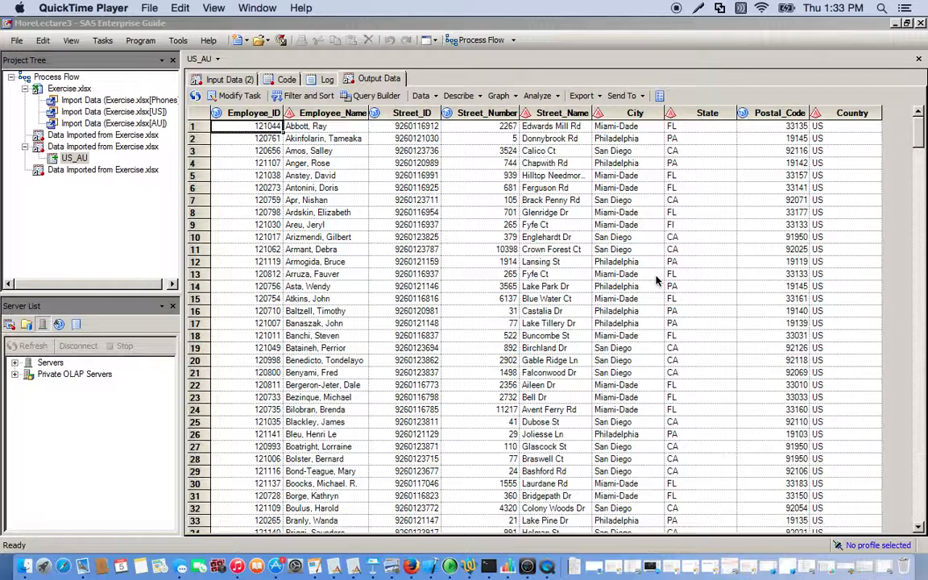
pyautogui.moveTo(245, 164)
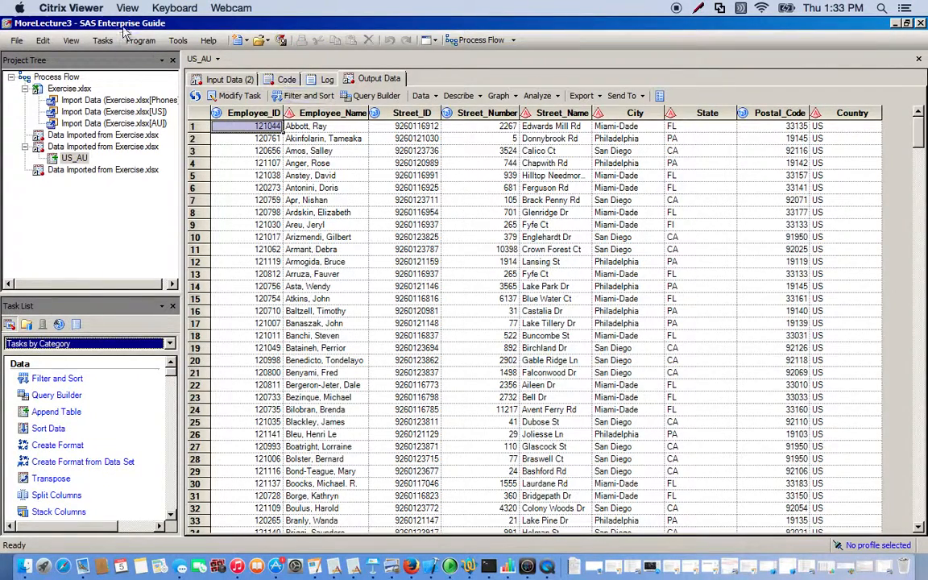
# - Dismiss the task category list and list the data tasks available for the US_AU table
pyautogui.click(104, 40)
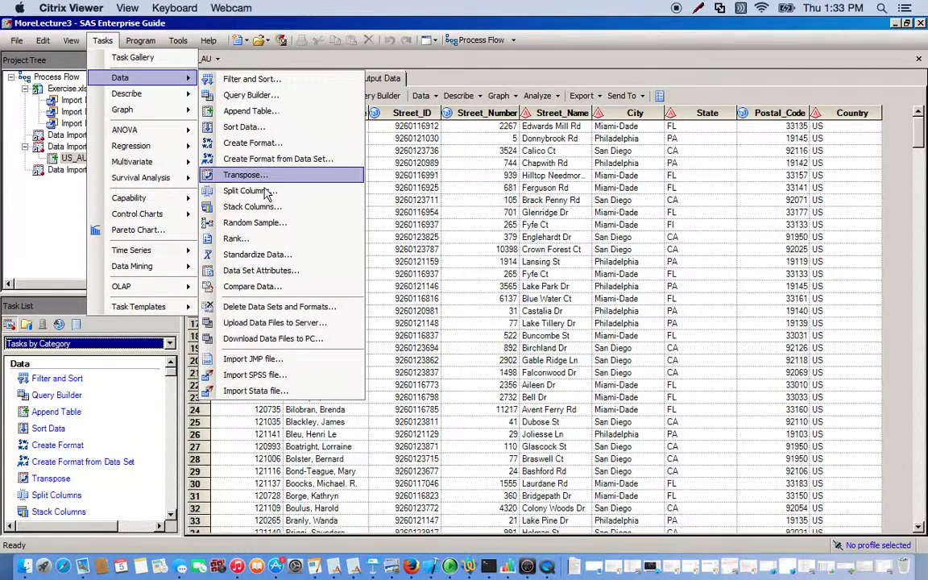
pyautogui.click(522, 65)
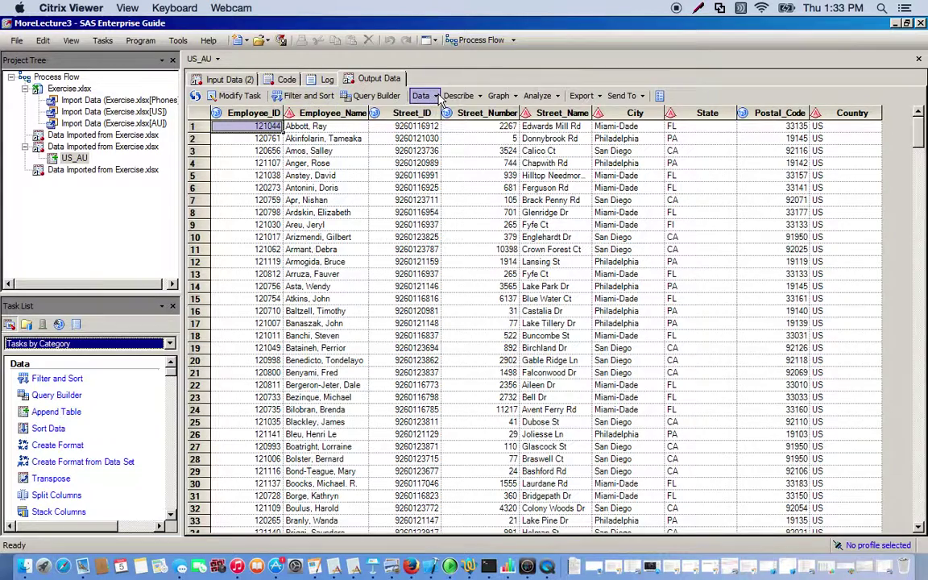
pyautogui.click(422, 97)
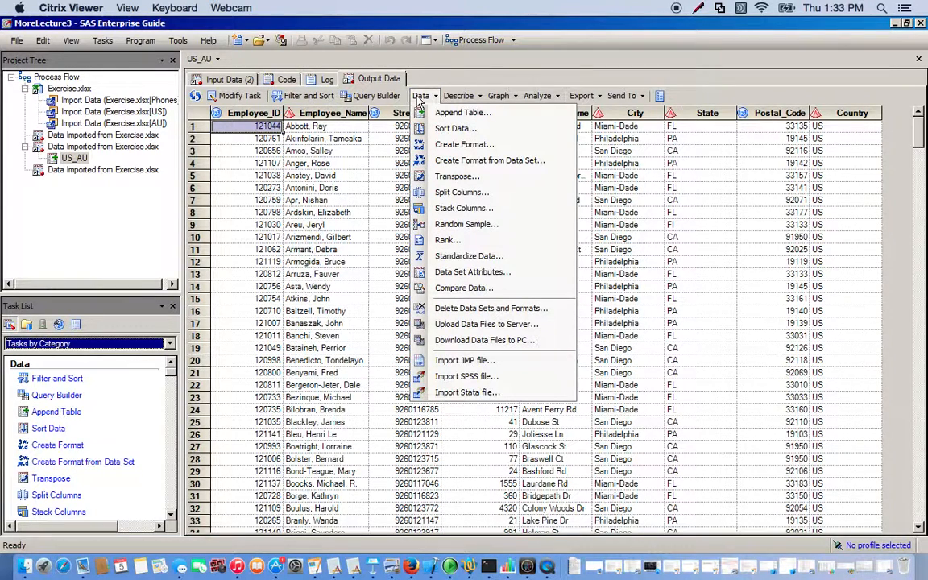
pyautogui.moveTo(496, 224)
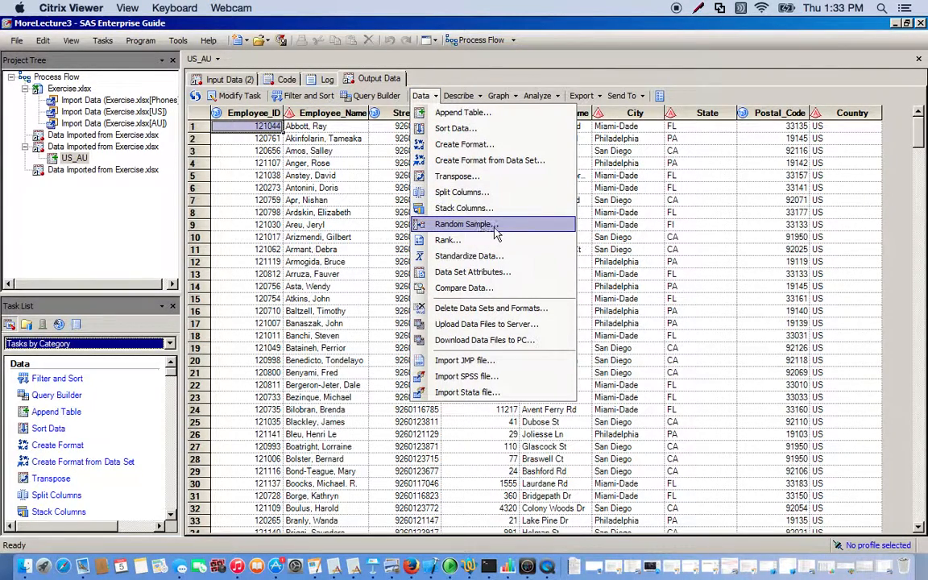
# - Create a Random Sample task on US_AU with a sample size of 100 rows
pyautogui.click(465, 224)
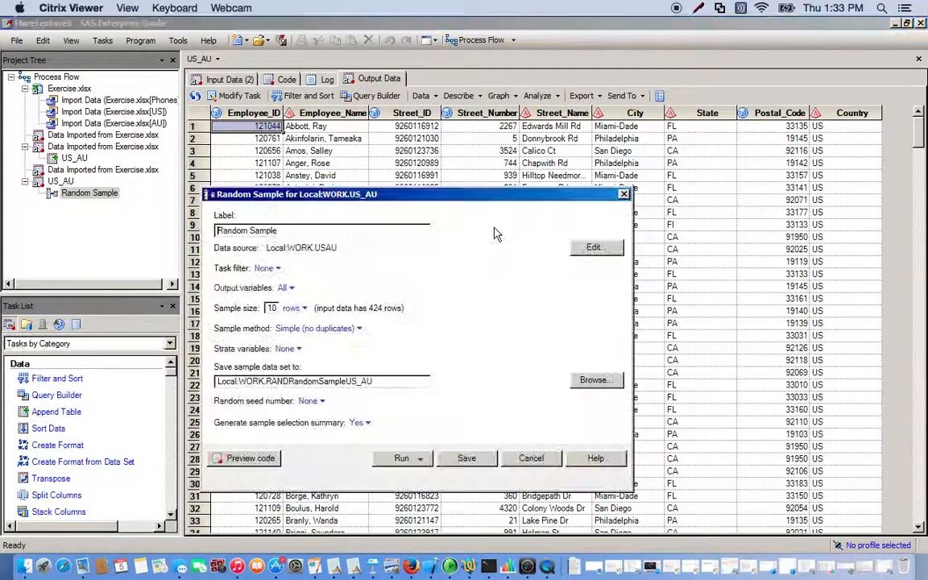
pyautogui.moveTo(137, 346)
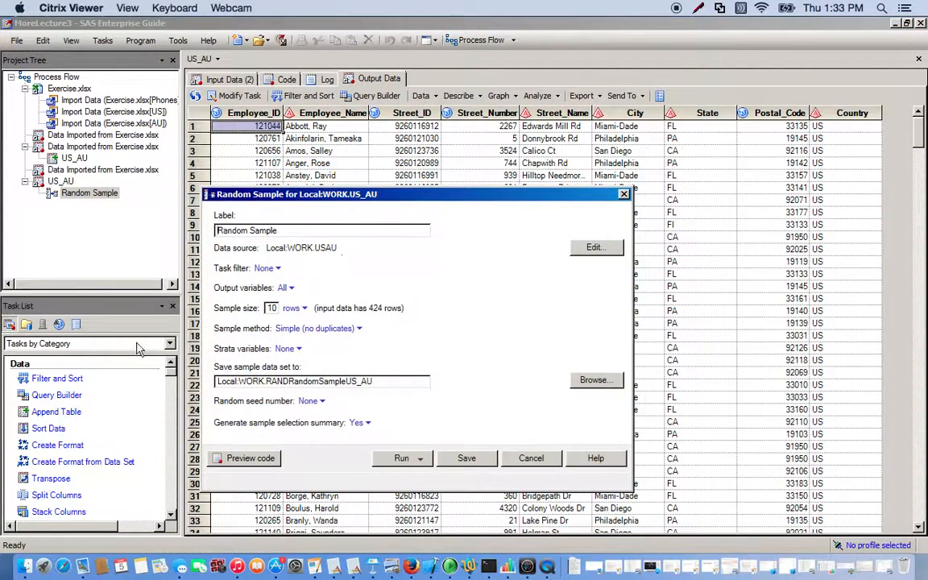
pyautogui.moveTo(284, 310)
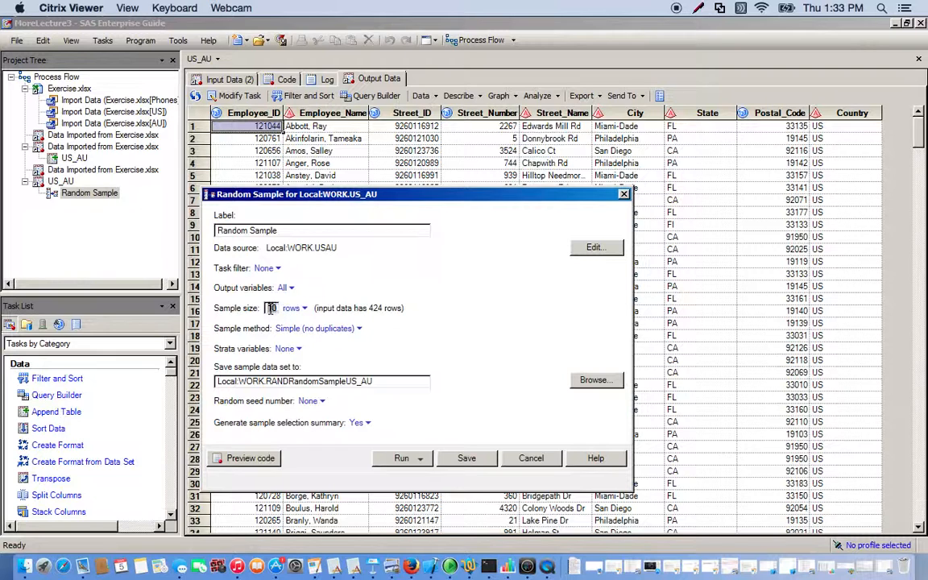
pyautogui.write('100')
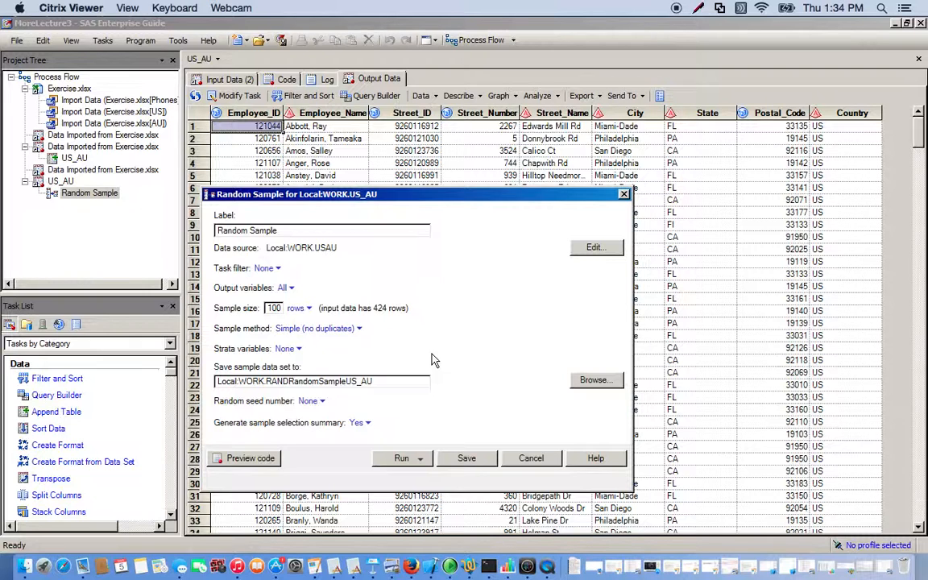
pyautogui.moveTo(315, 356)
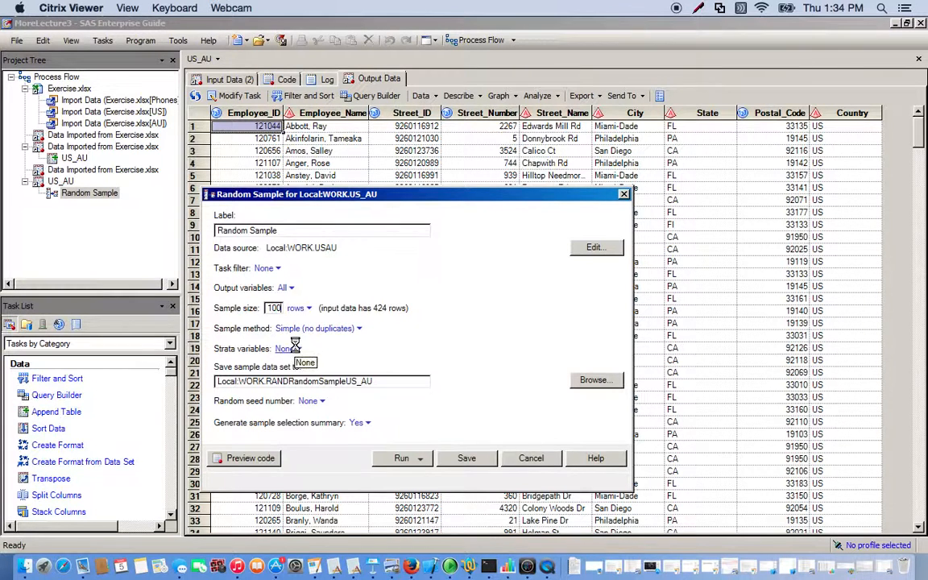
# - Stratify the sample by Country, keeping Match sample to strata proportions checked
pyautogui.click(286, 348)
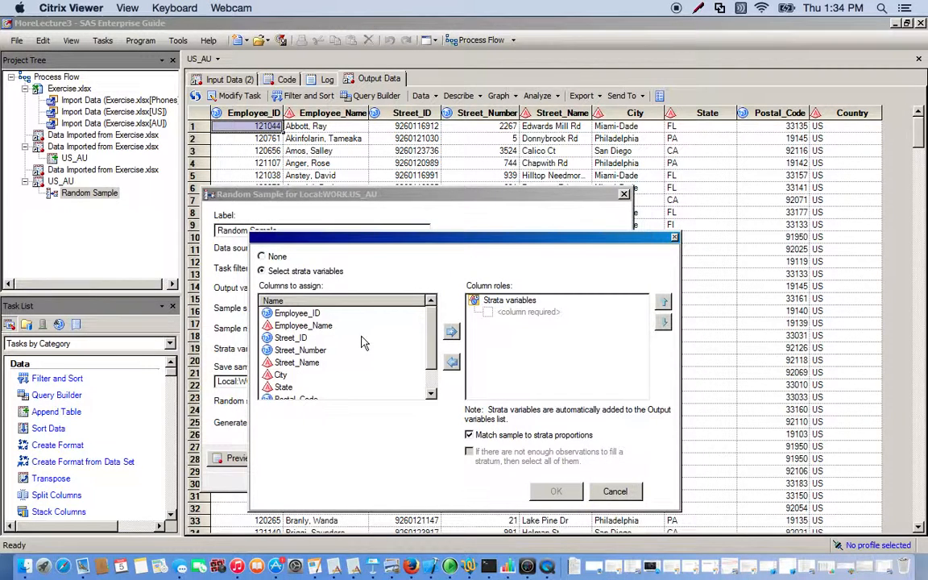
pyautogui.scroll(-3)
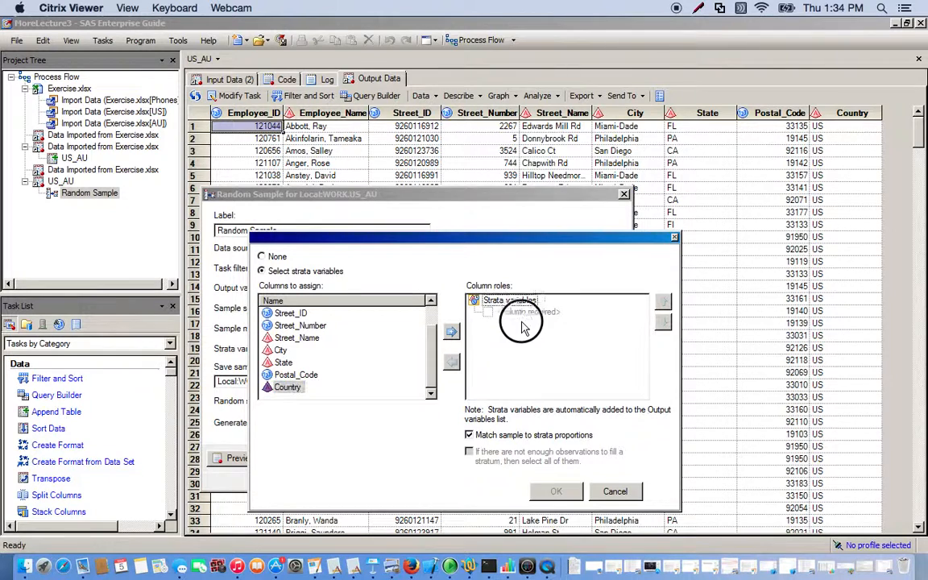
pyautogui.click(452, 332)
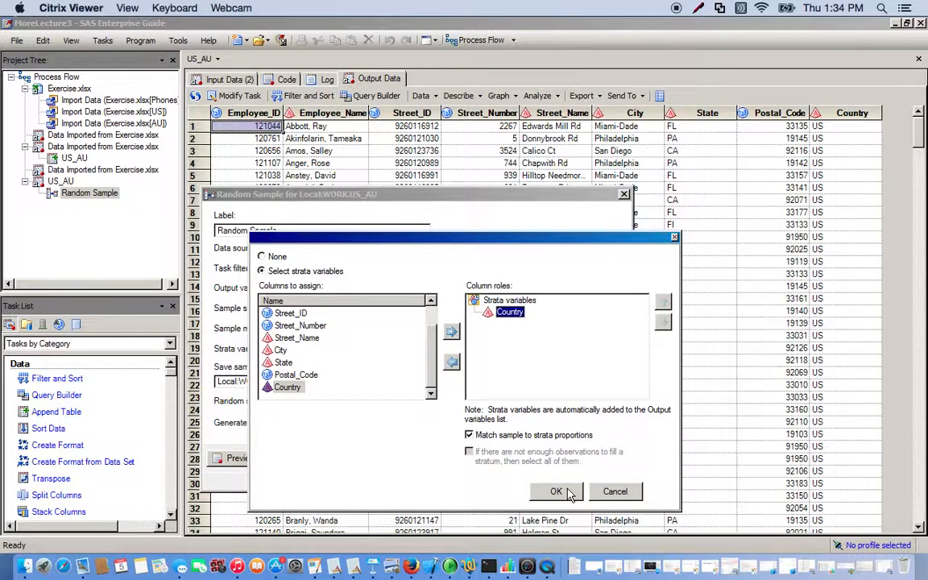
pyautogui.click(556, 492)
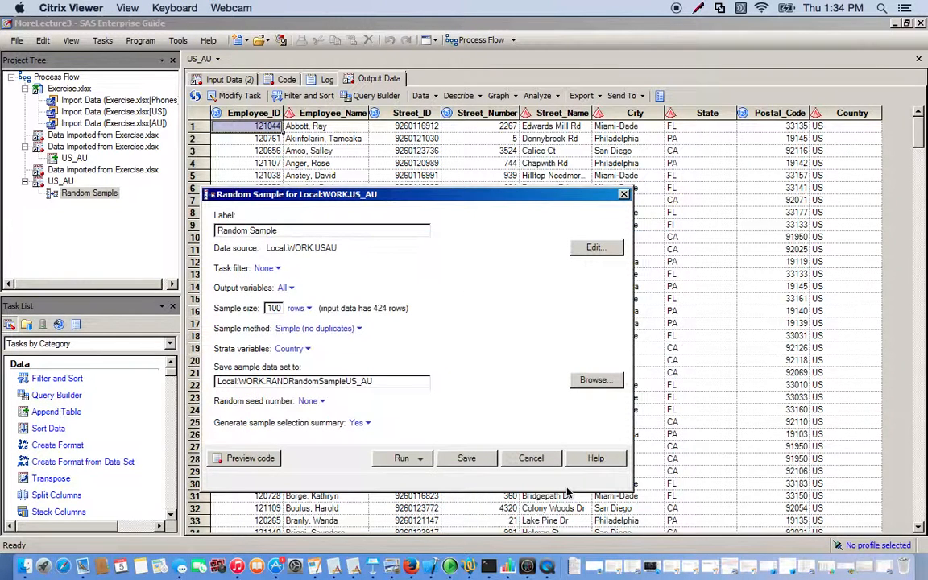
# - Specify a fixed random seed number of 10 for the sample
pyautogui.click(322, 400)
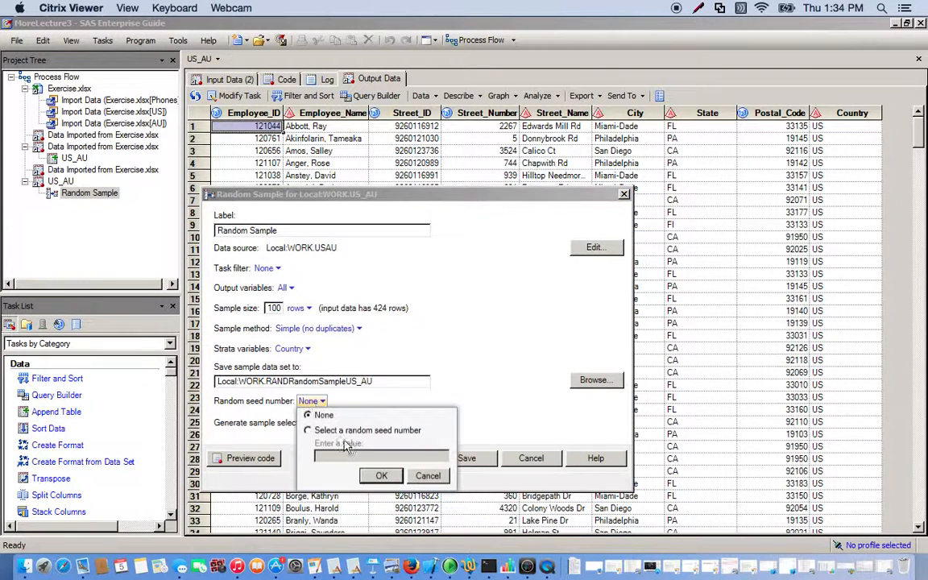
pyautogui.click(307, 429)
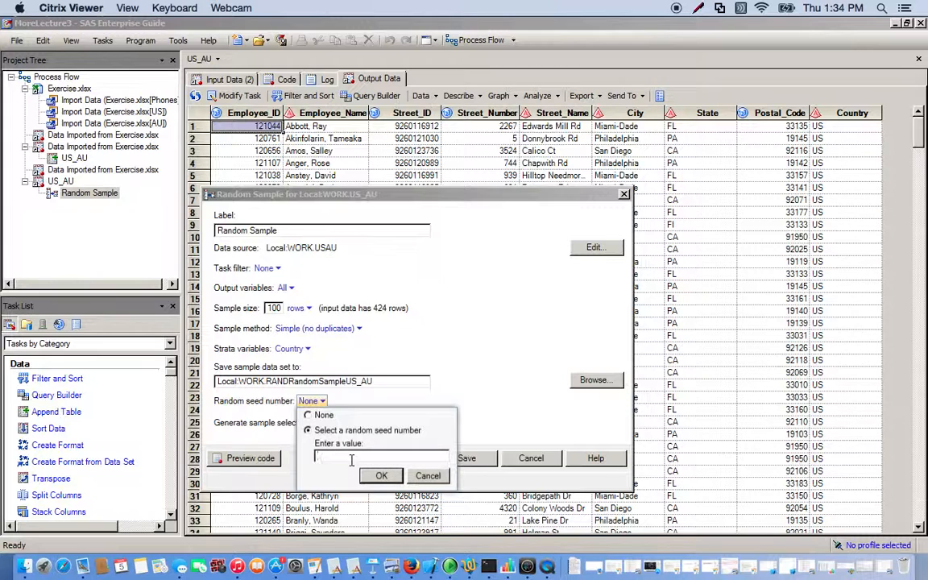
pyautogui.write('10')
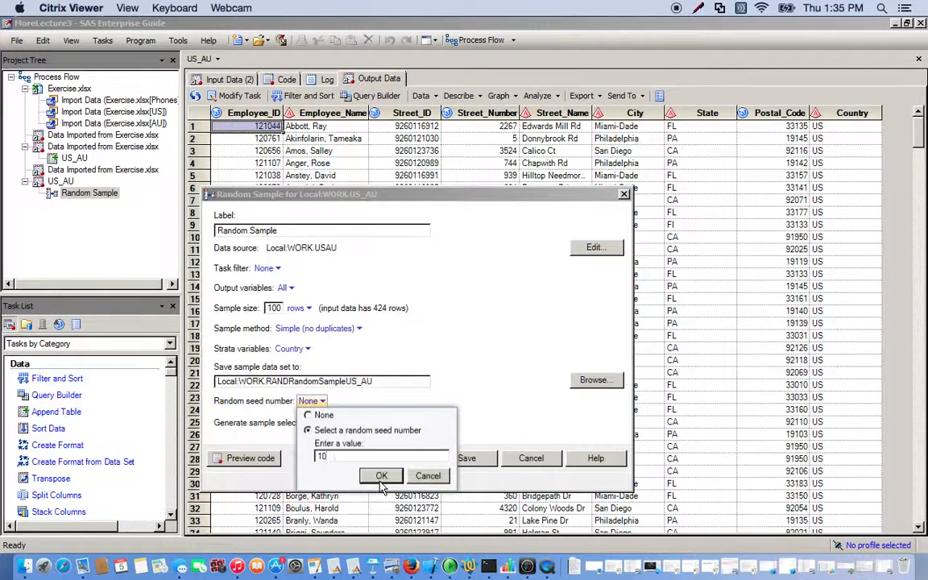
pyautogui.click(380, 475)
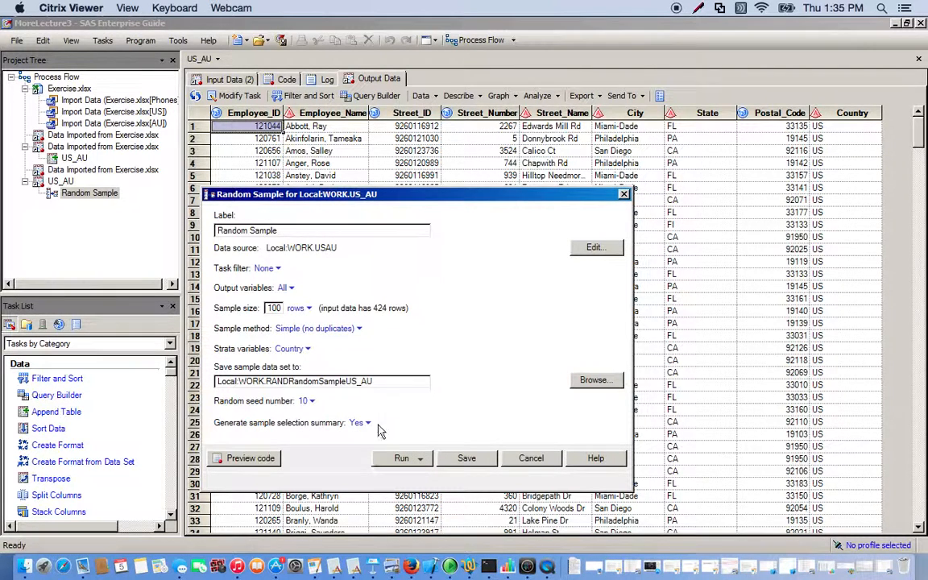
pyautogui.moveTo(358, 348)
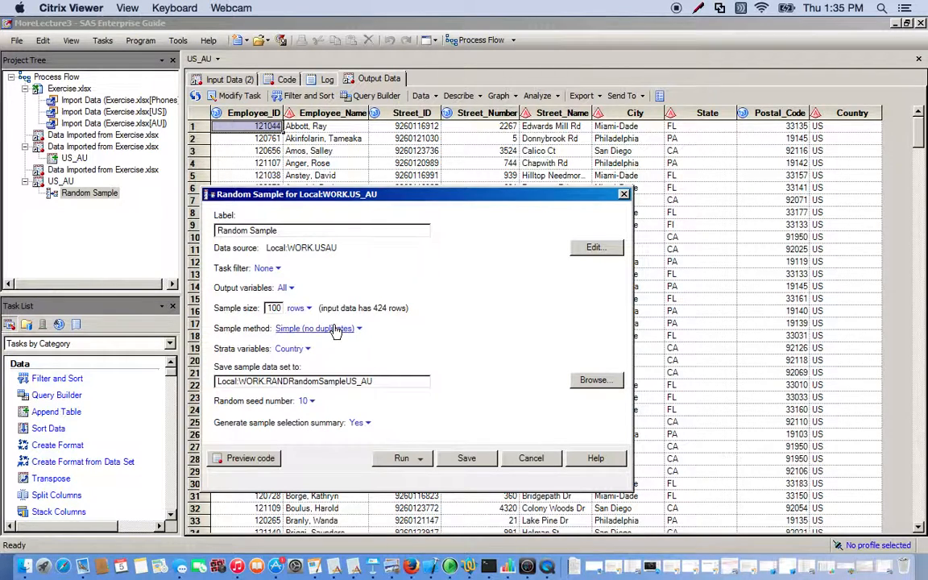
pyautogui.moveTo(411, 412)
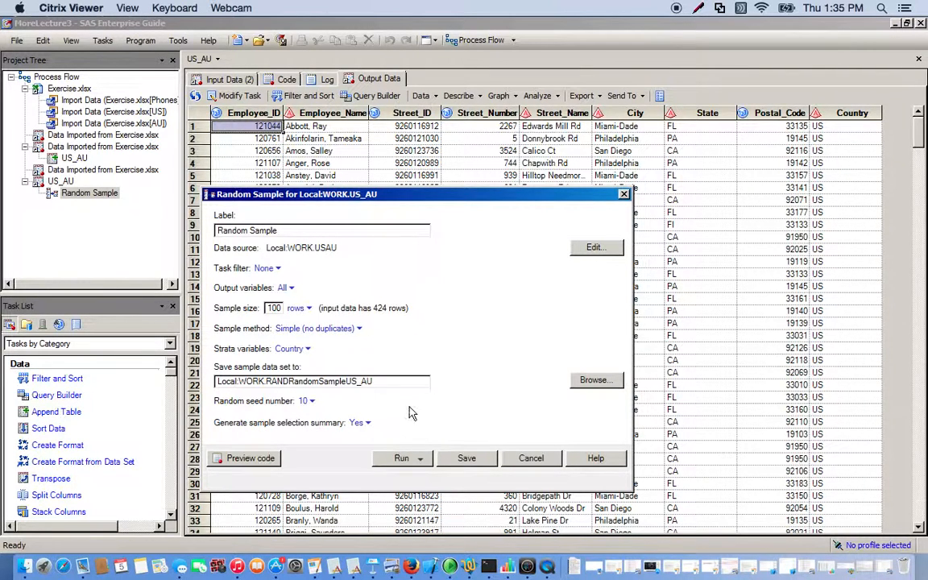
# - Run the stratified sample and switch to its 100-row output of AU and US employees
pyautogui.click(401, 458)
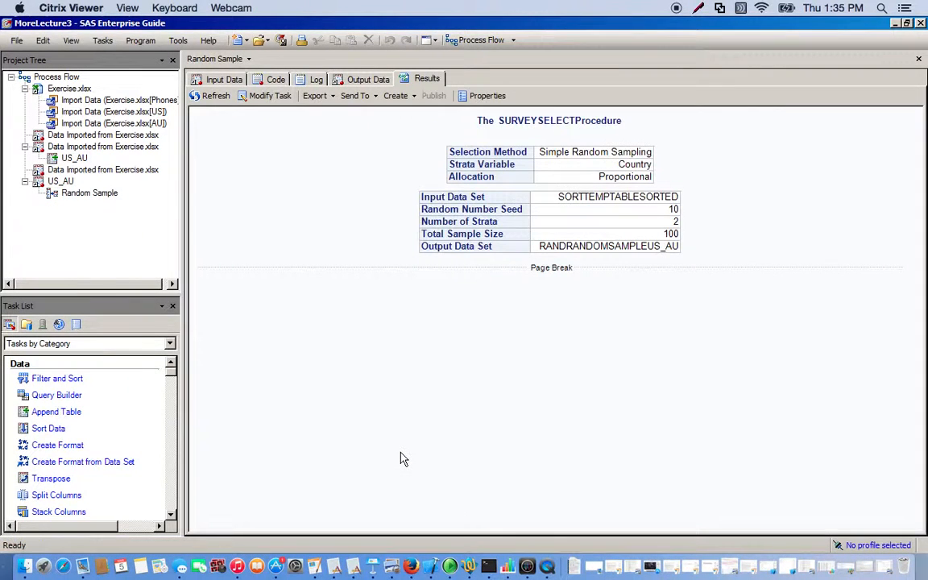
pyautogui.moveTo(432, 183)
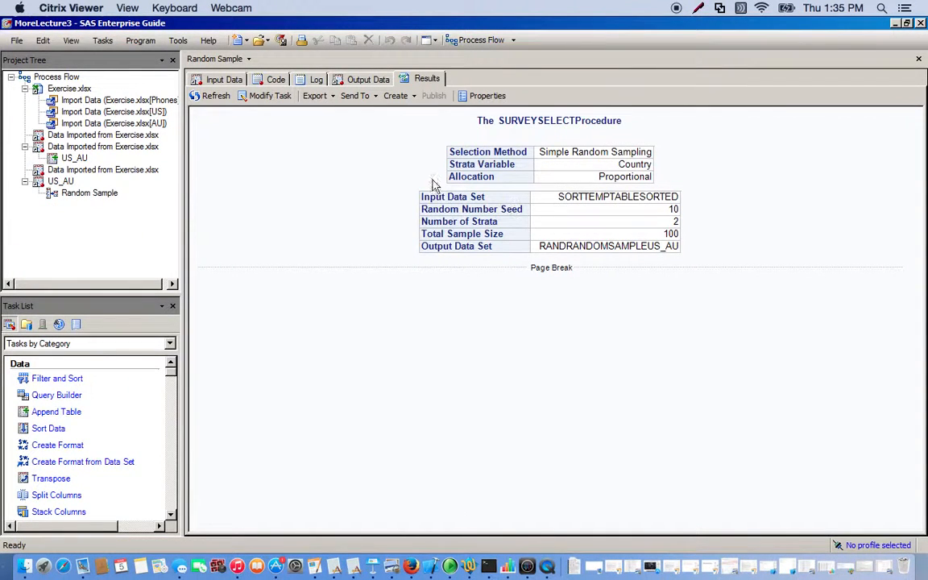
pyautogui.click(368, 79)
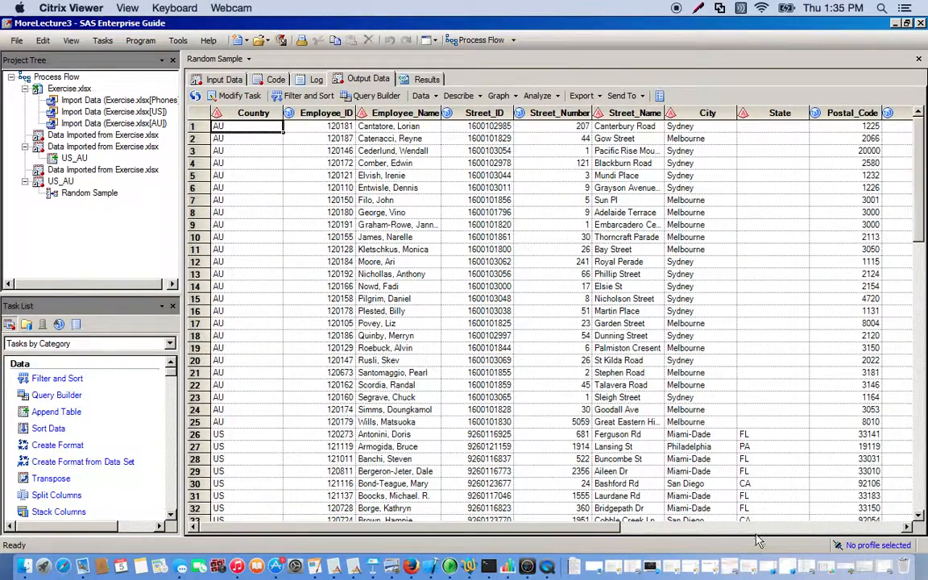
# - Browse the sample output's weight columns and rows down to record 100
pyautogui.hscroll(3)
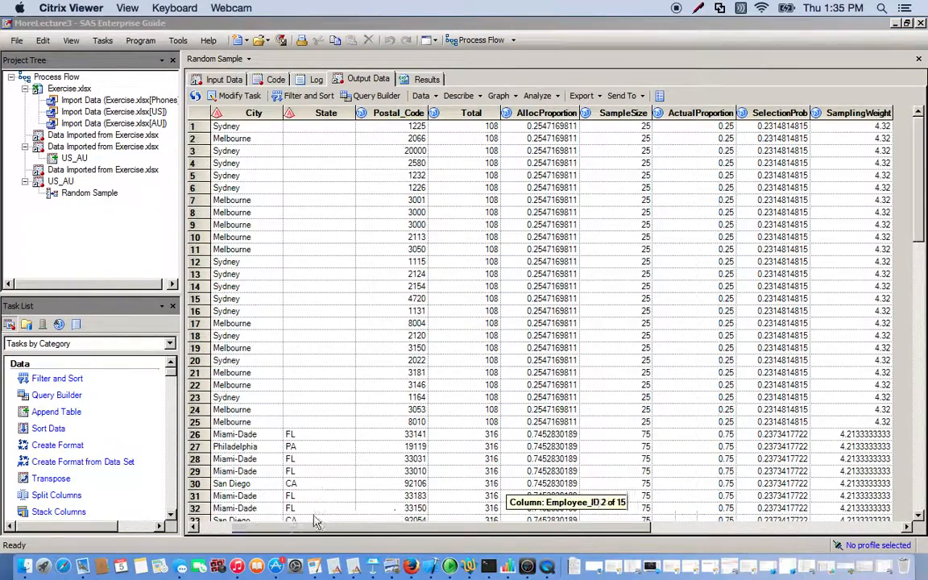
pyautogui.hscroll(-3)
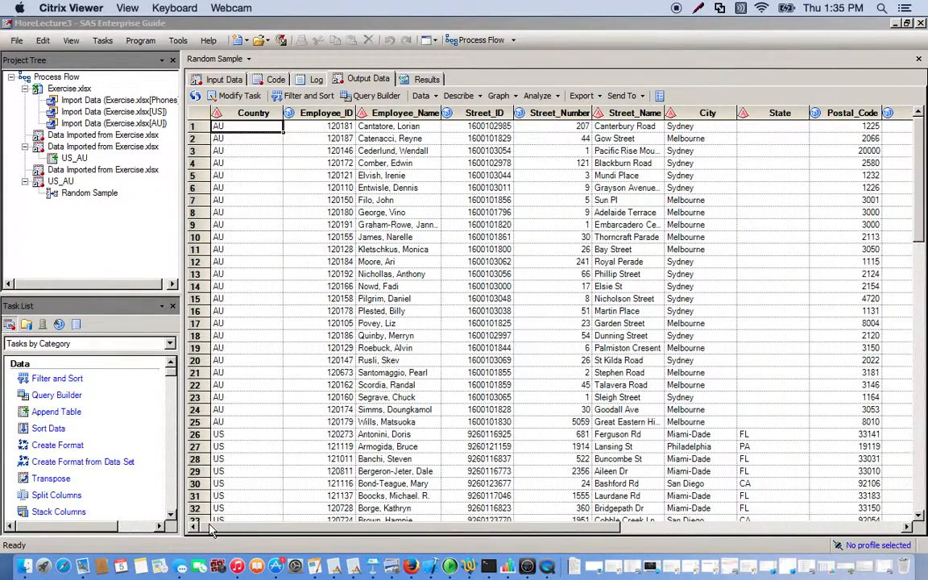
pyautogui.moveTo(925, 145)
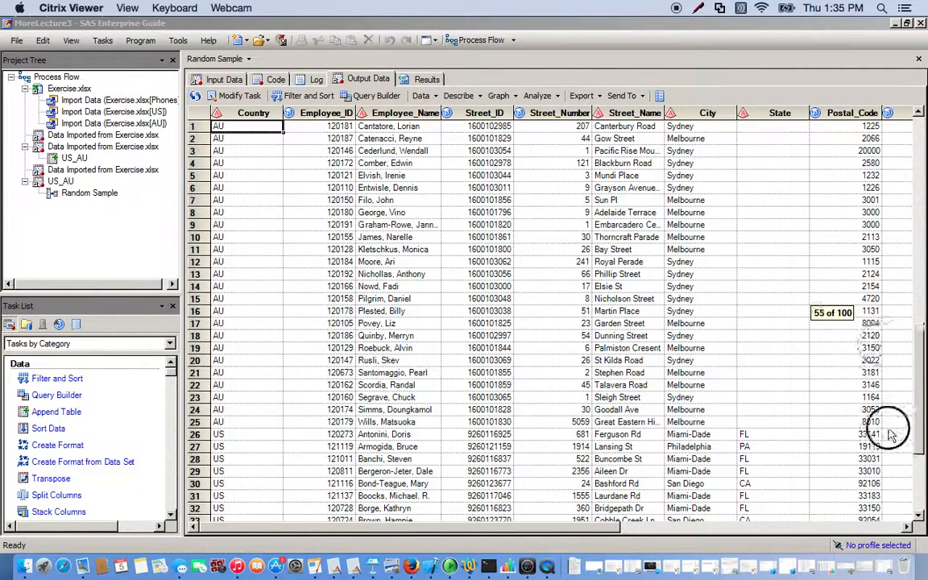
pyautogui.scroll(-3)
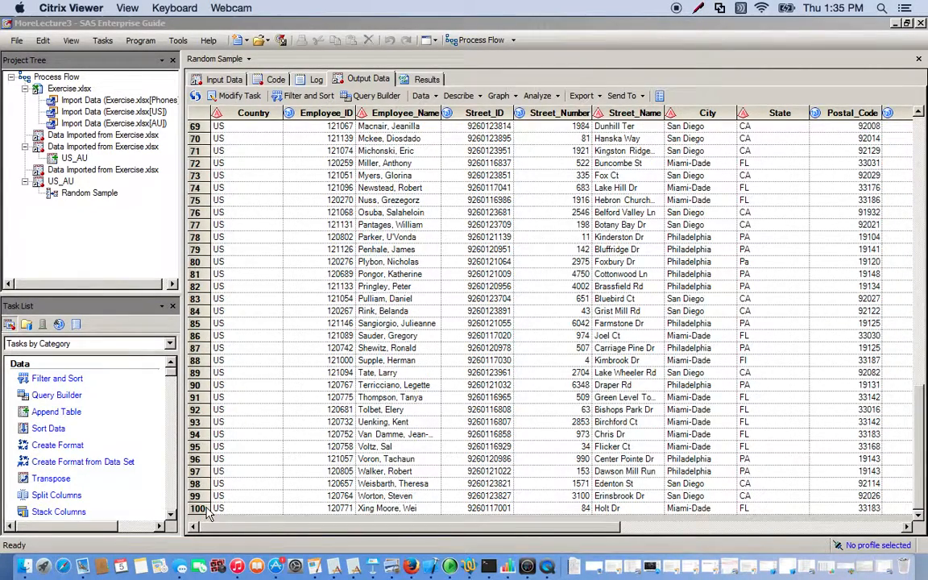
pyautogui.moveTo(266, 493)
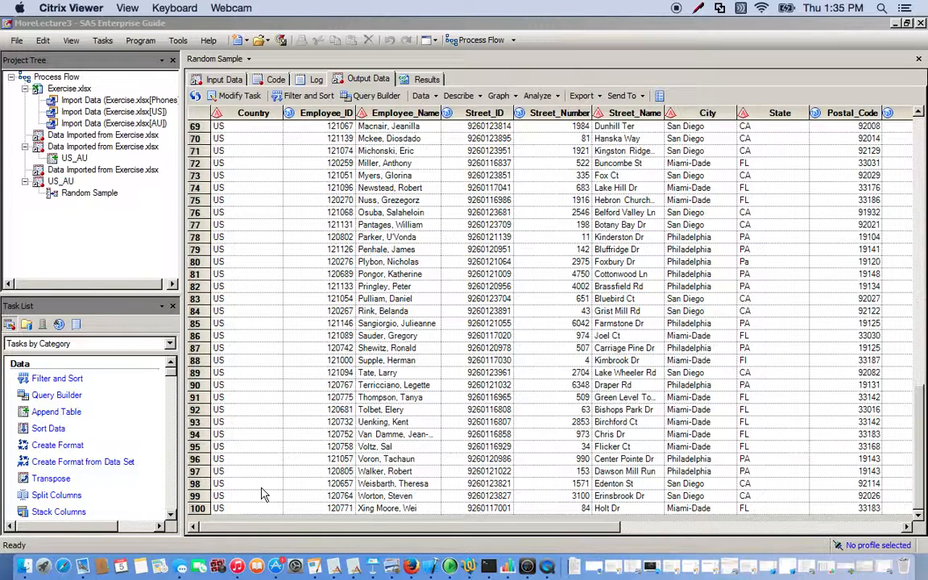
pyautogui.moveTo(358, 200)
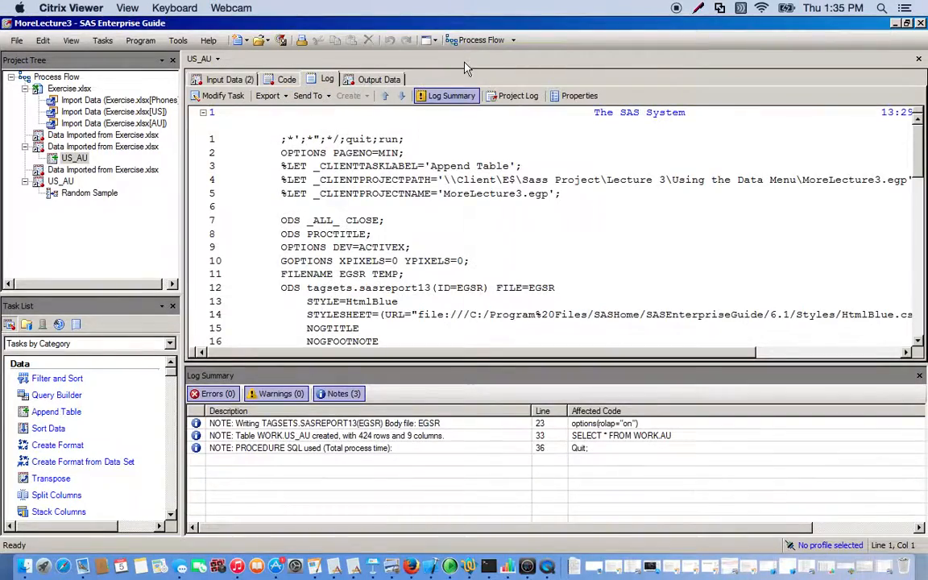
# - From the US_AU data grid, create a second Random Sample task drawing 100 rows
pyautogui.click(379, 79)
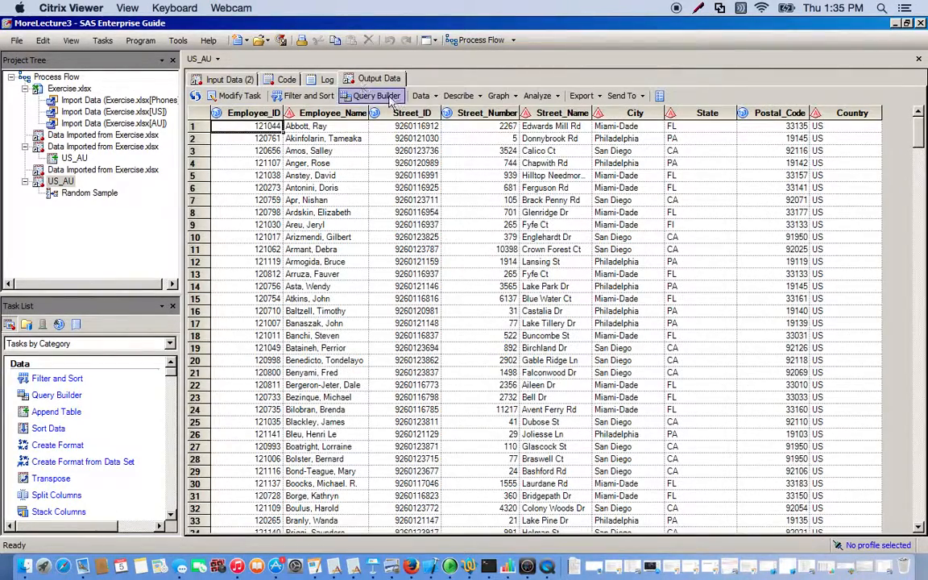
pyautogui.click(422, 96)
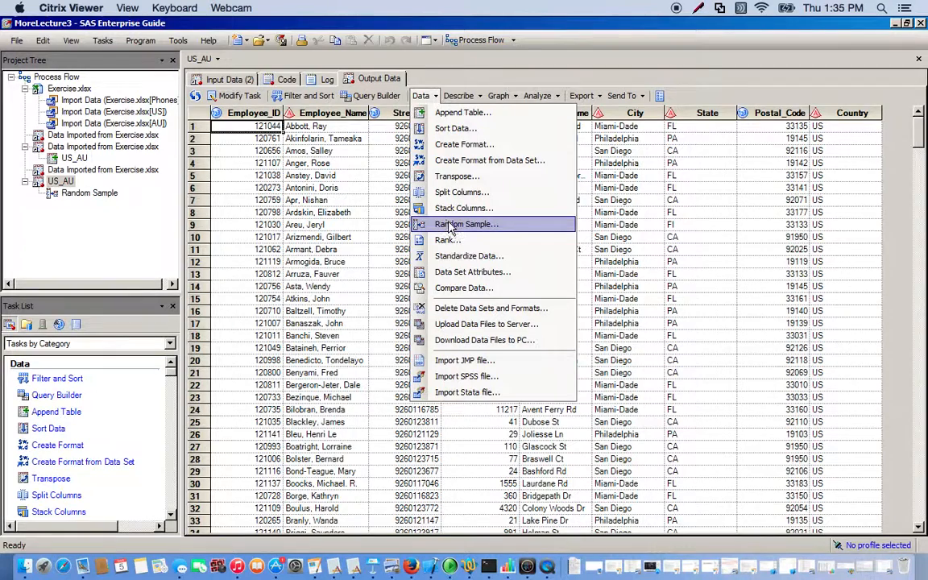
pyautogui.click(466, 224)
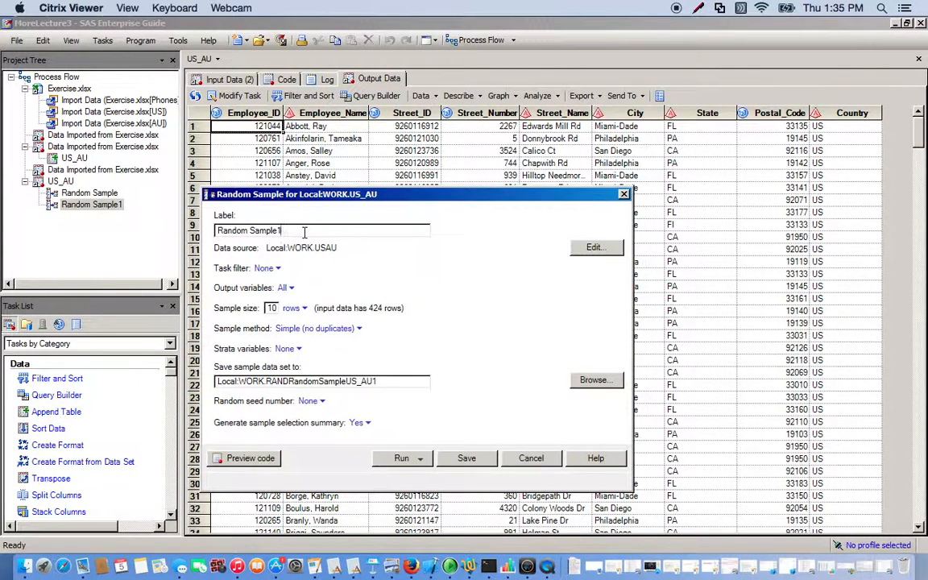
pyautogui.write('2')
pyautogui.click(274, 308)
pyautogui.write('0')
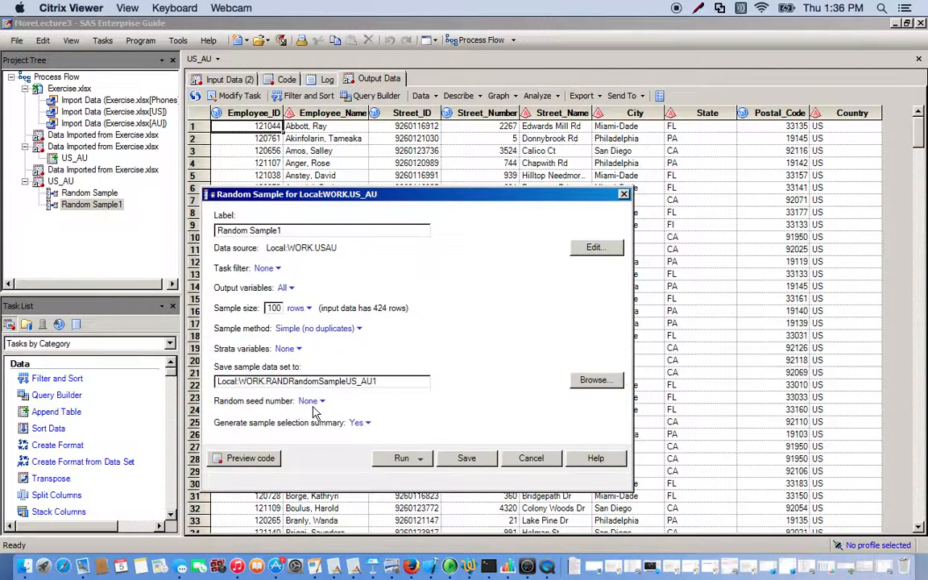
# - Set the second sample's random seed number to 10
pyautogui.click(321, 400)
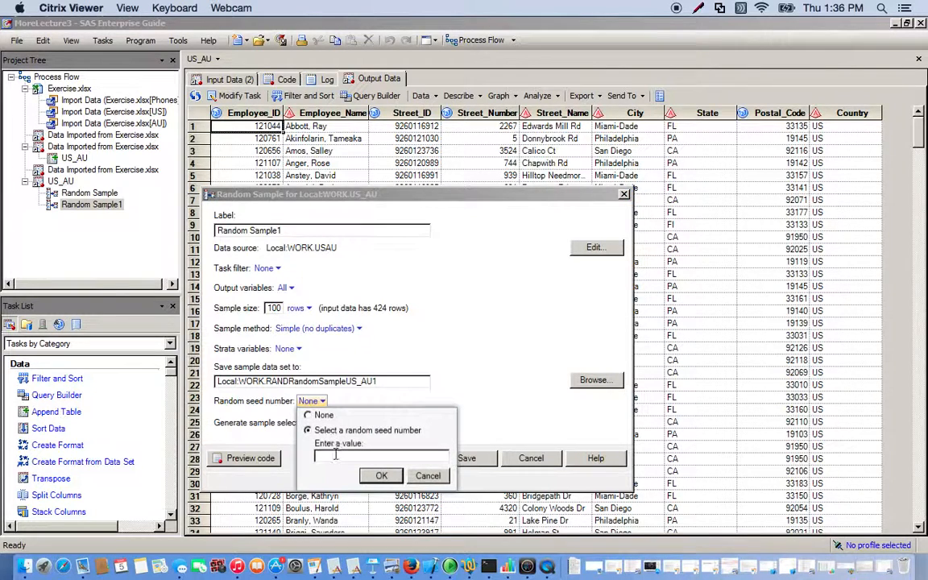
pyautogui.write('10')
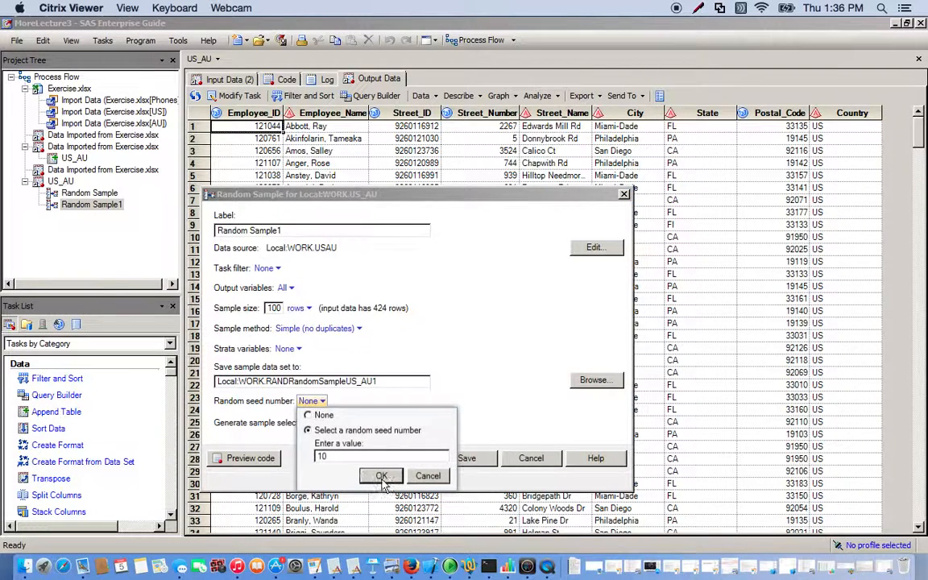
pyautogui.click(381, 475)
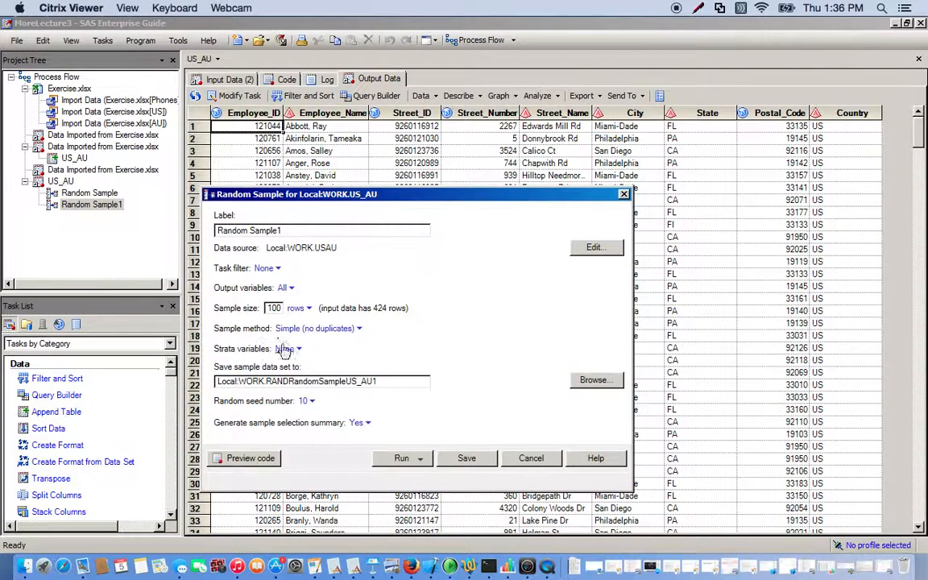
# - Stratify the second sample by Country and run it as Random Sample1
pyautogui.click(289, 348)
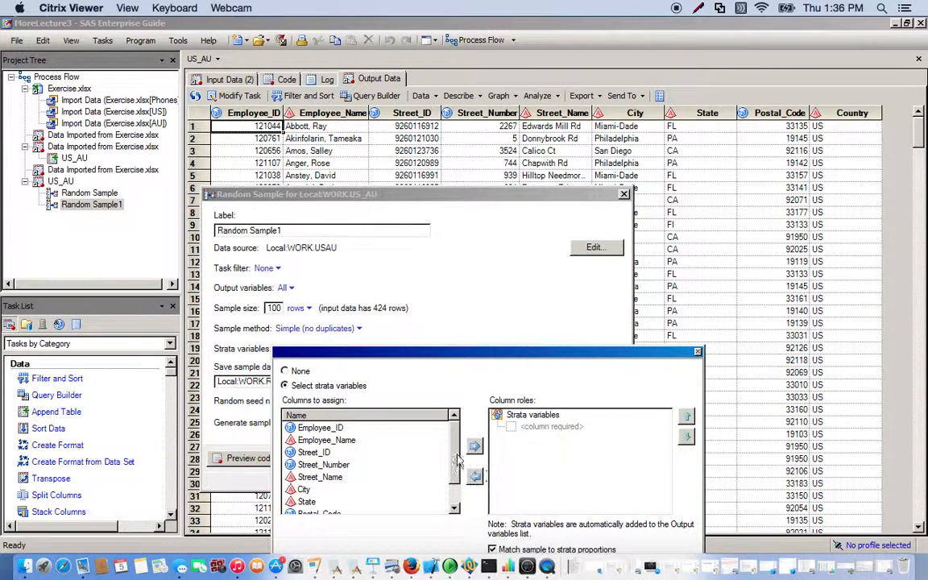
pyautogui.click(311, 502)
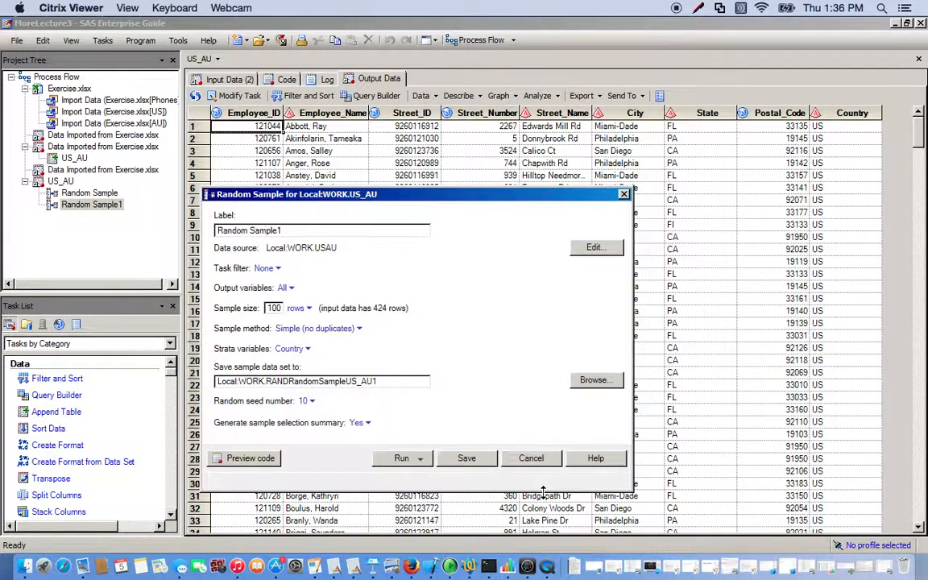
pyautogui.click(402, 457)
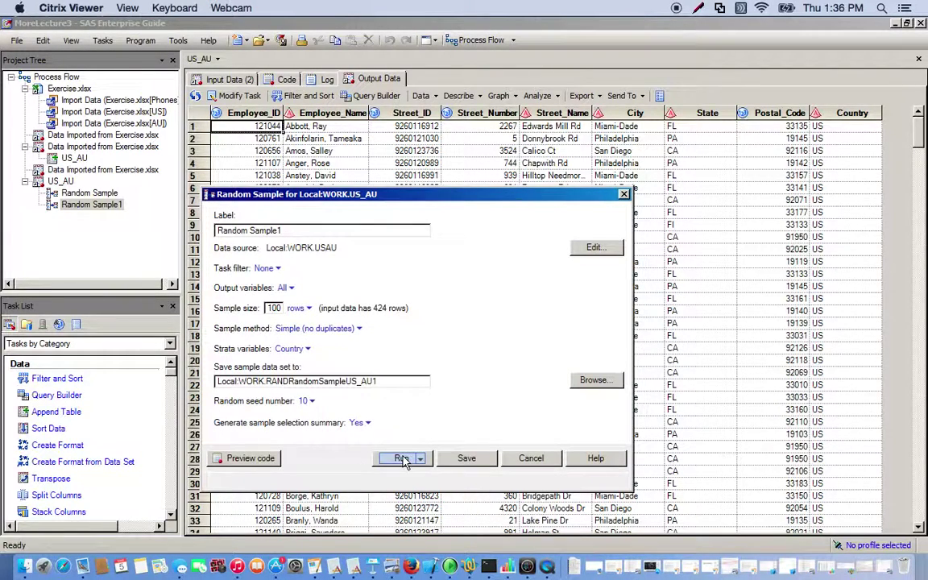
pyautogui.click(403, 458)
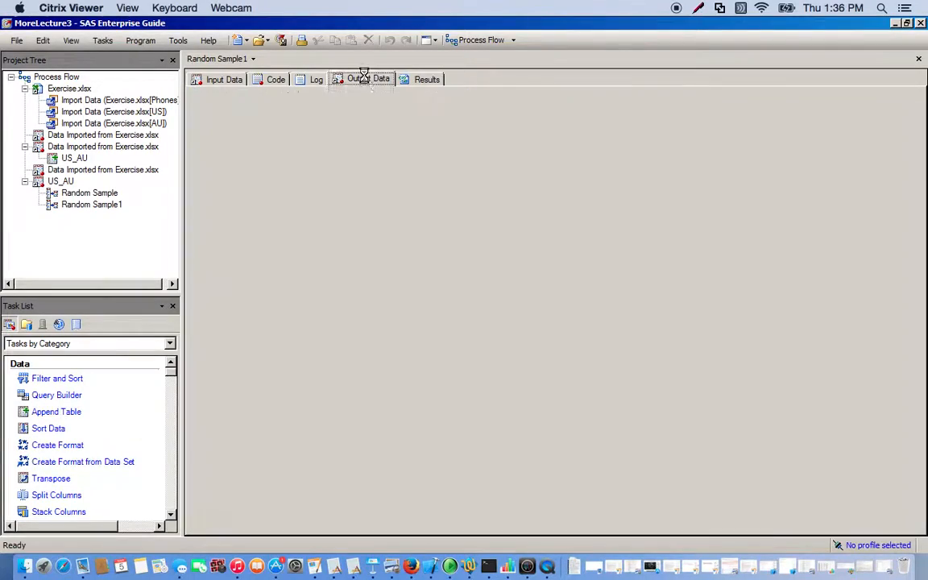
# - Review Random Sample1's output rows and selection-probability columns end to end
pyautogui.click(367, 79)
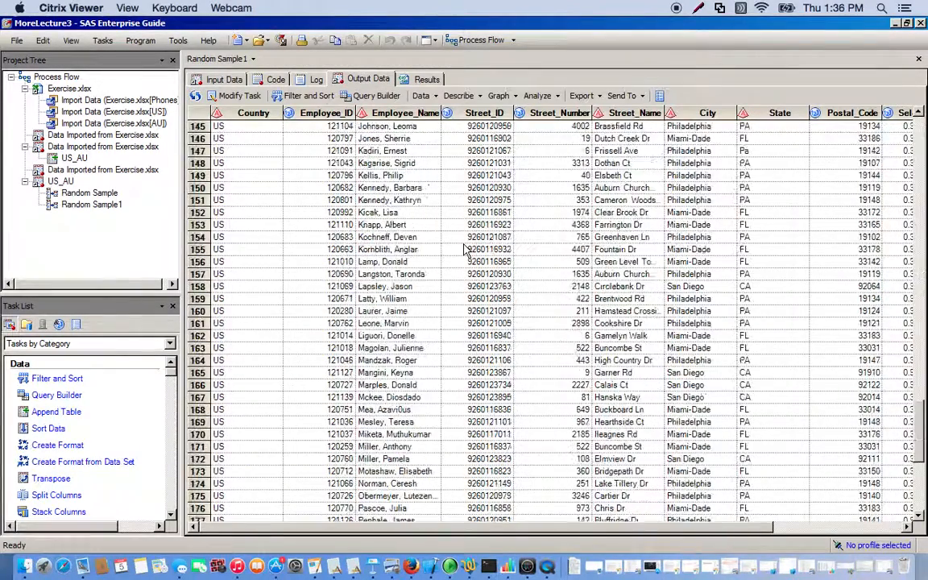
pyautogui.scroll(3)
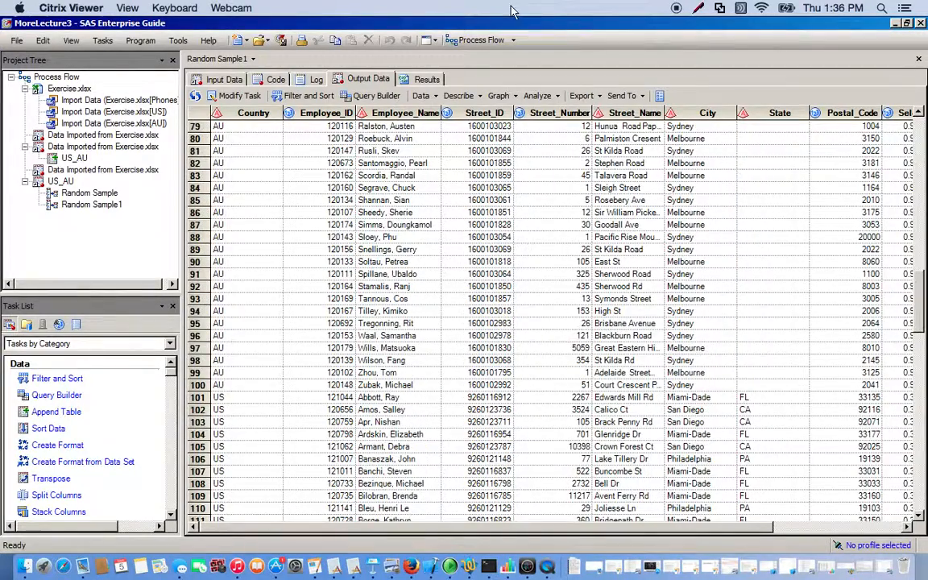
pyautogui.scroll(-3)
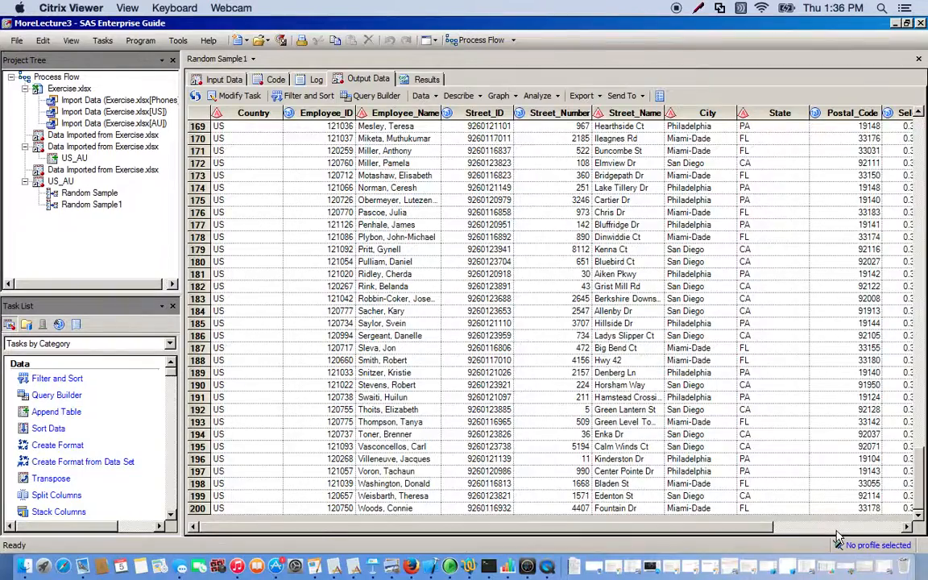
pyautogui.hscroll(3)
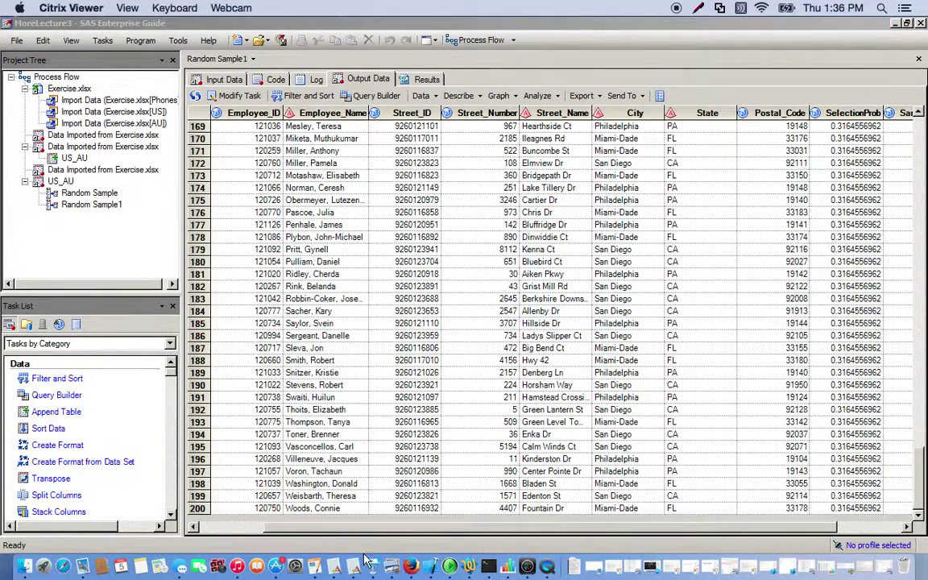
pyautogui.hscroll(-3)
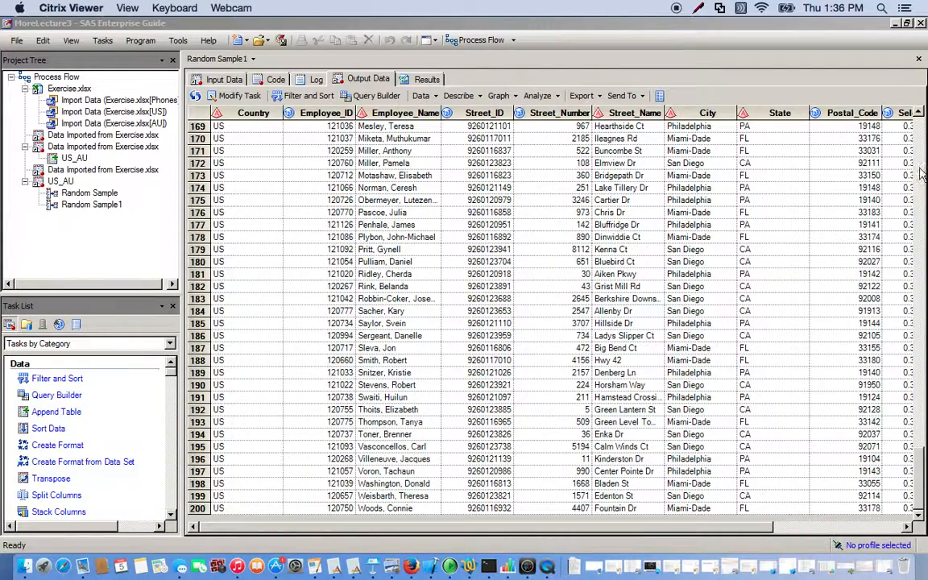
pyautogui.scroll(3)
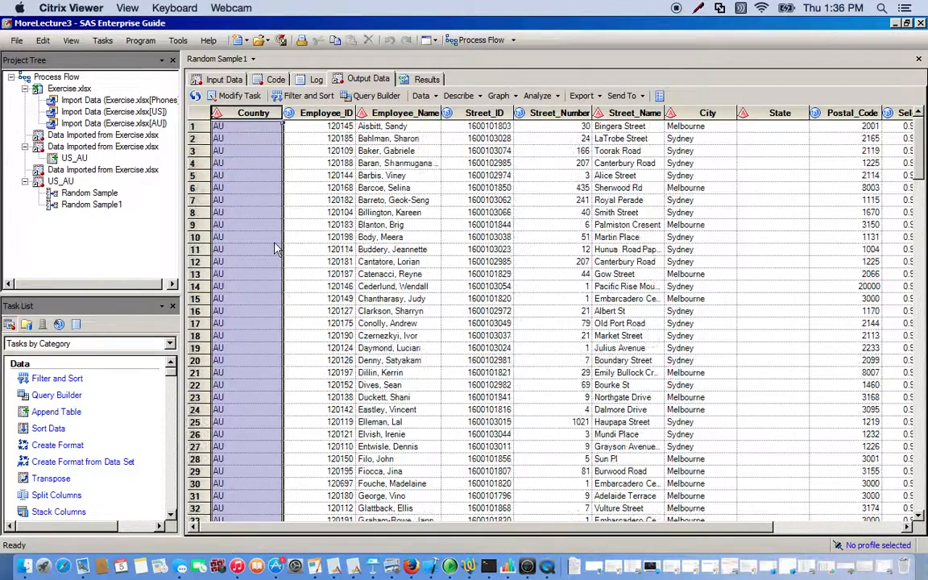
pyautogui.scroll(-3)
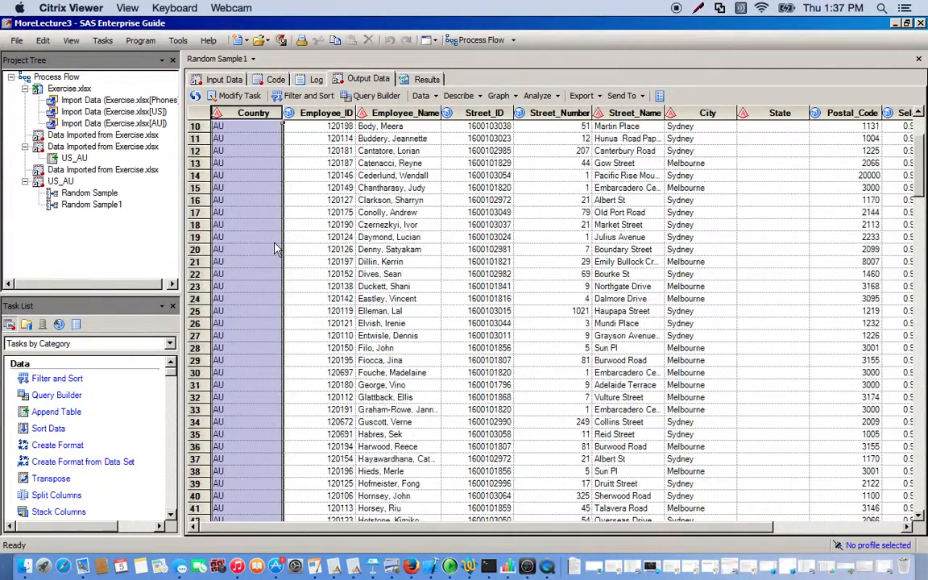
pyautogui.scroll(3)
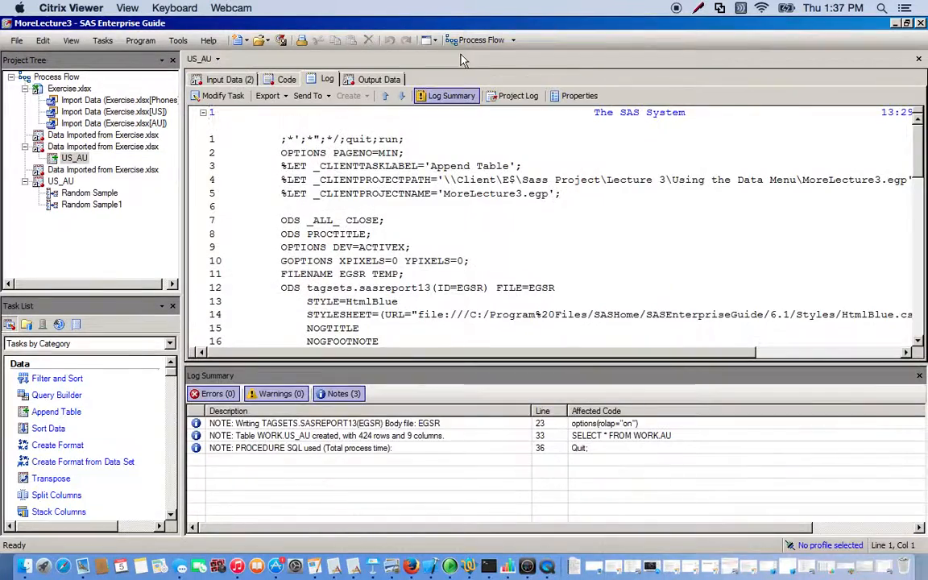
# - From the US_AU data grid, create a third Random Sample task of 100 rows
pyautogui.click(378, 79)
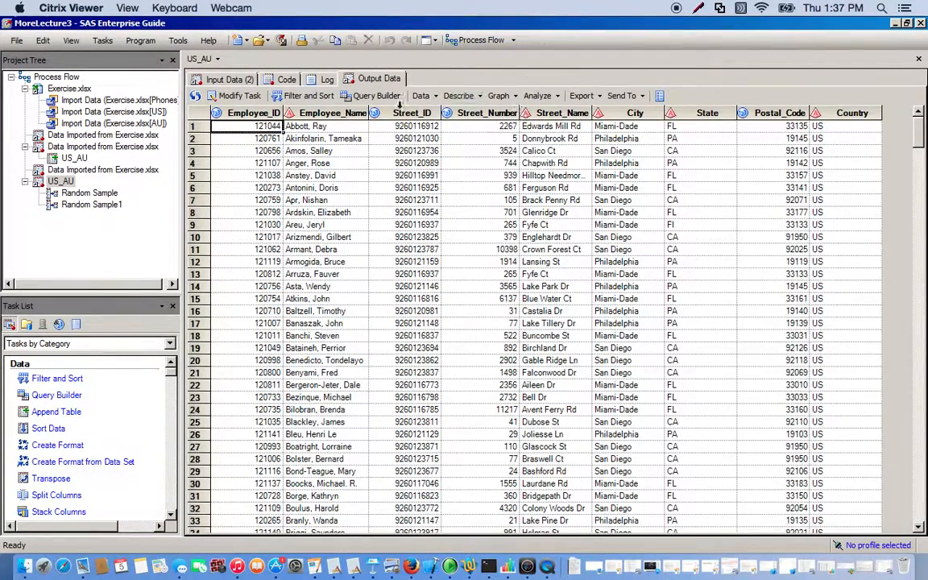
pyautogui.click(423, 97)
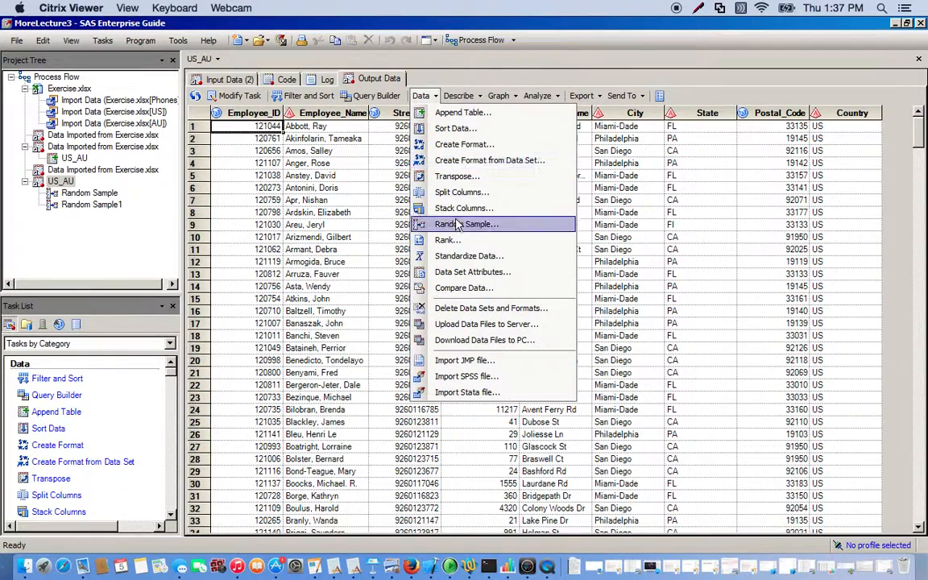
pyautogui.click(466, 224)
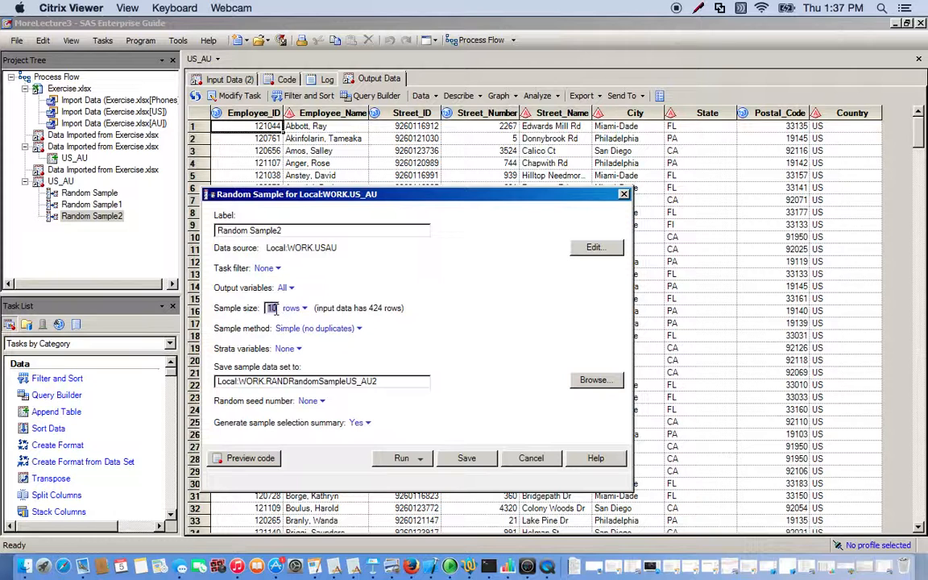
pyautogui.write('100')
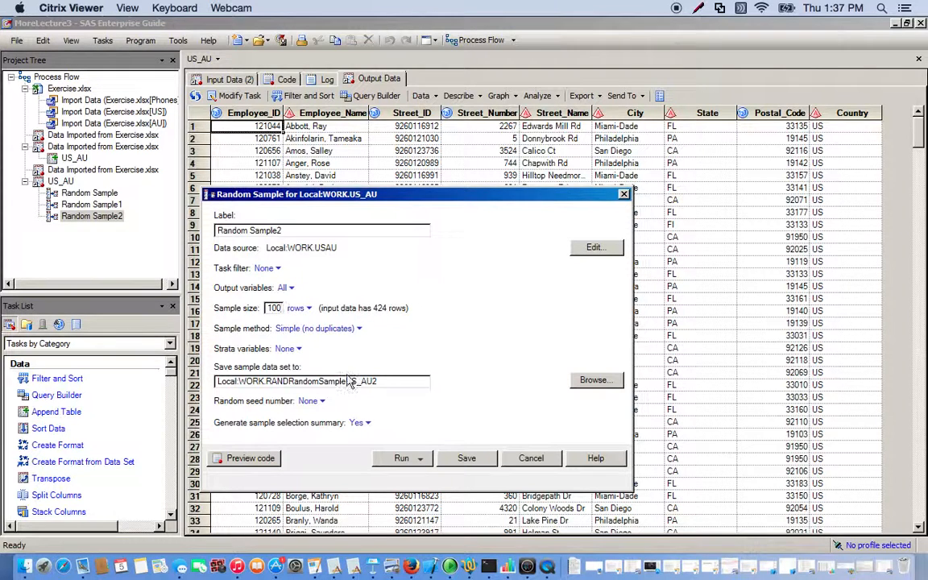
# - Set Random Sample2's seed number to 10 before configuring its strata
pyautogui.click(322, 399)
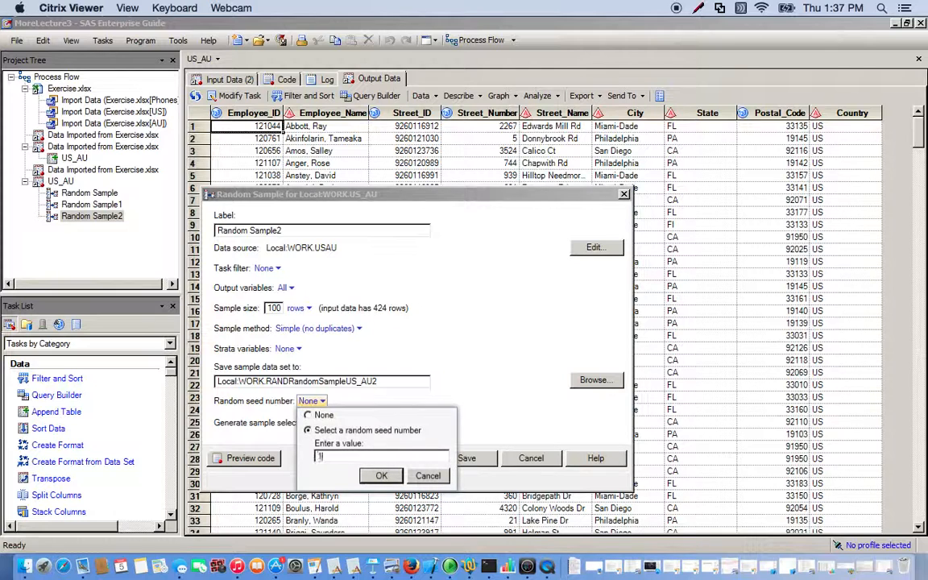
pyautogui.write('10')
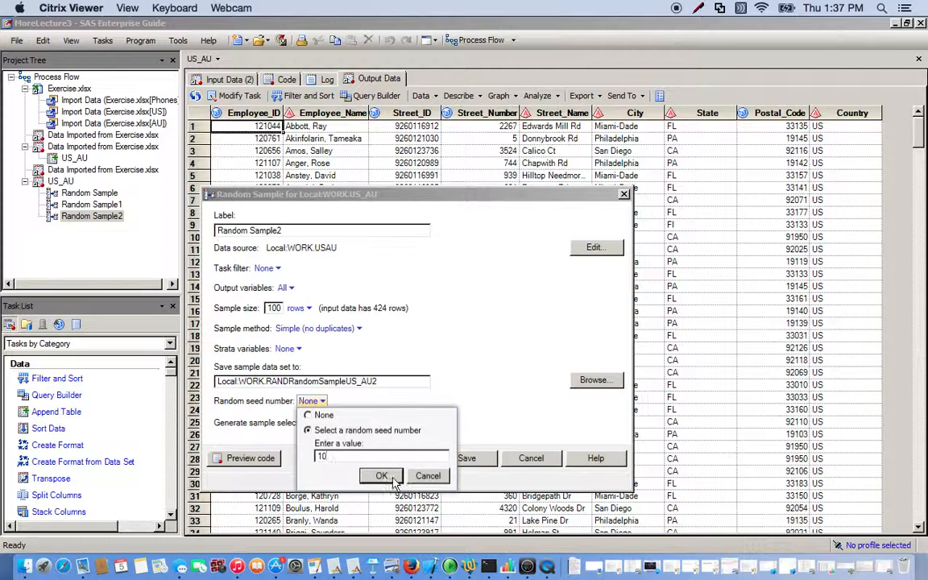
pyautogui.click(380, 475)
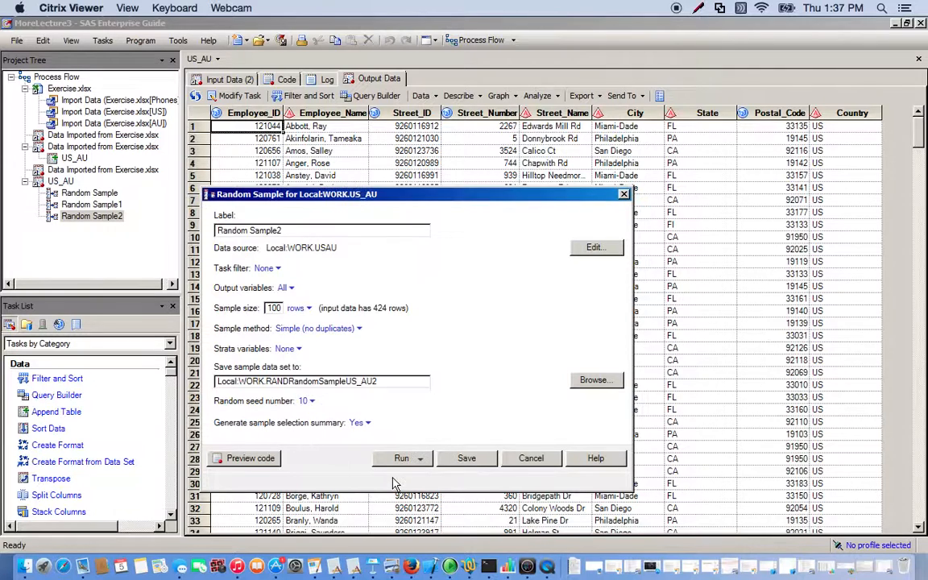
pyautogui.click(287, 348)
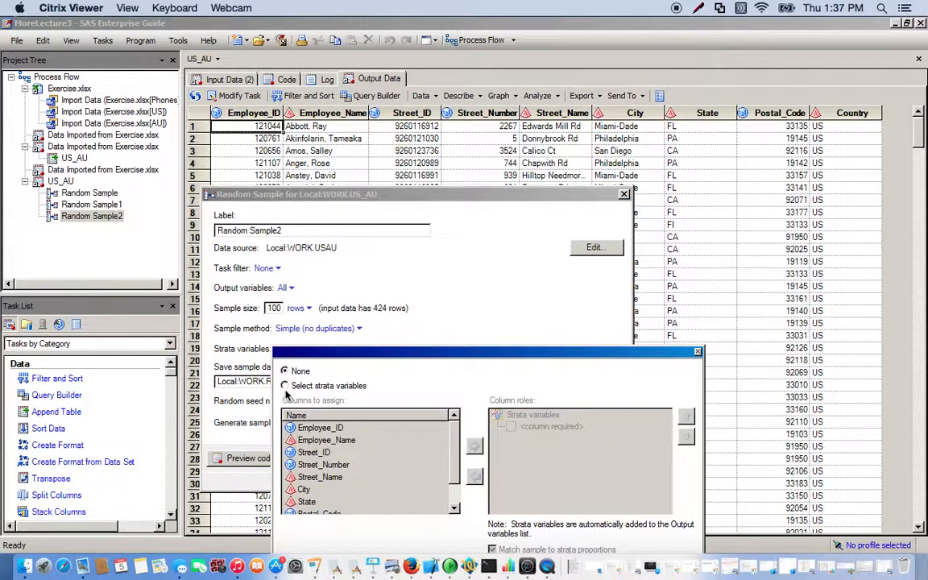
# - Make Country the strata variable for the 100-row Random Sample2 task
pyautogui.click(284, 386)
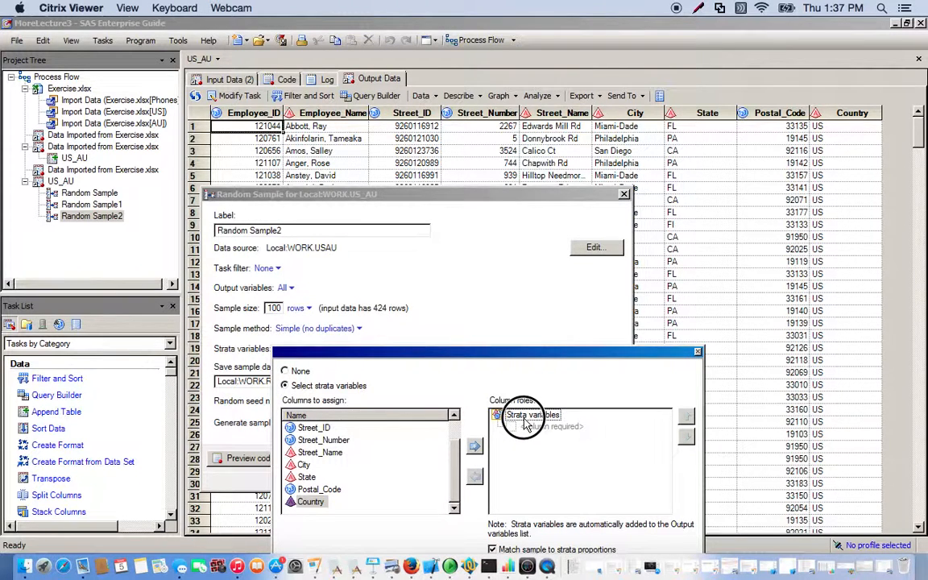
pyautogui.click(474, 444)
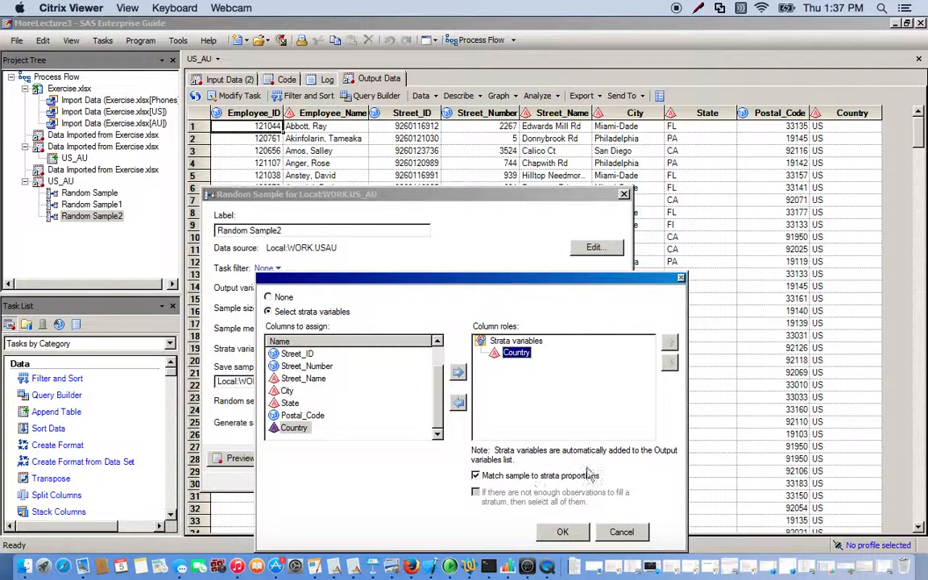
pyautogui.click(563, 531)
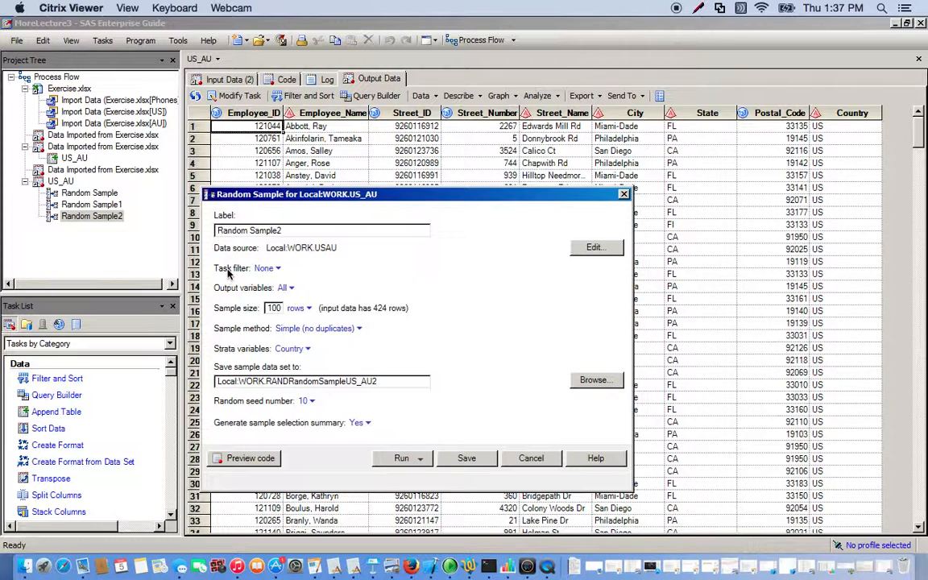
pyautogui.moveTo(231, 277)
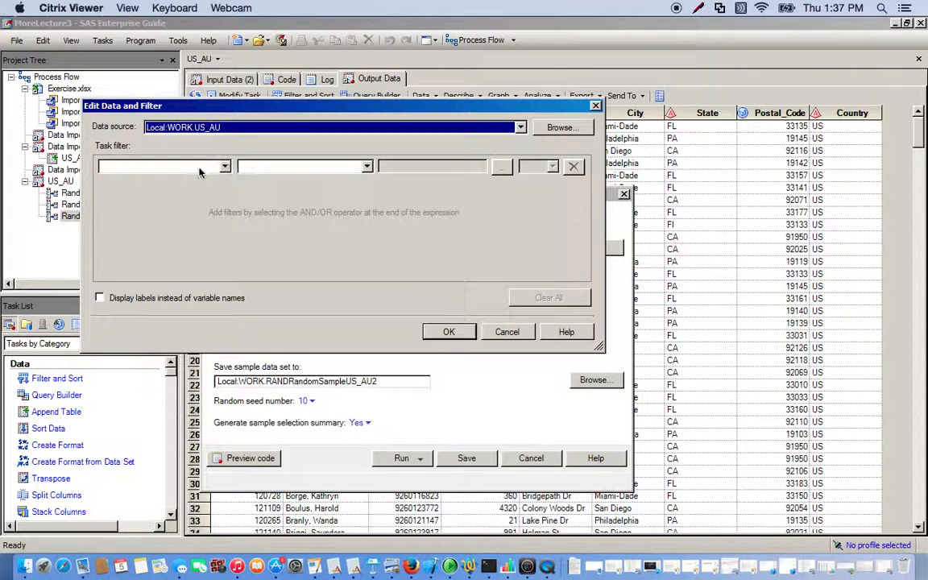
# - Add a task filter Country Equal to US on the US_AU sample
pyautogui.click(226, 166)
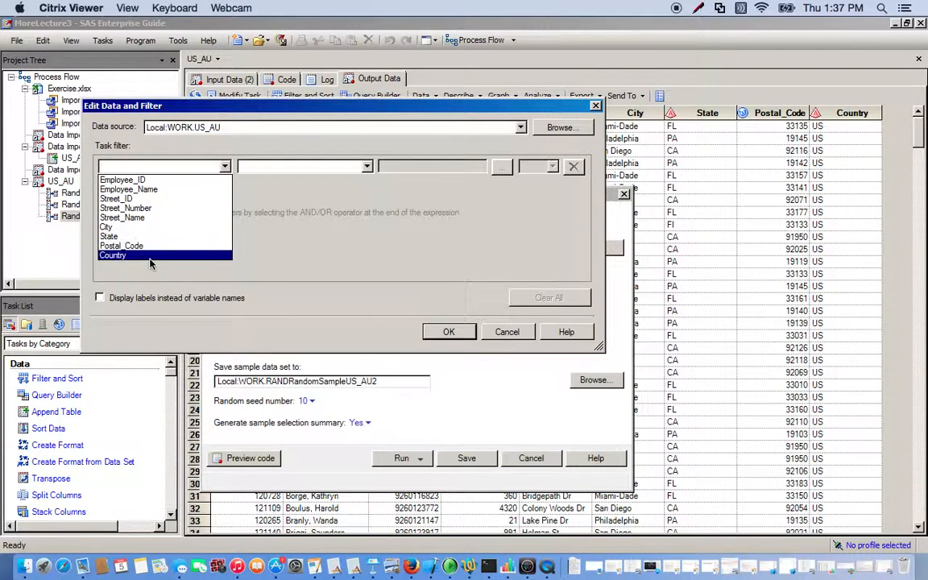
pyautogui.click(113, 255)
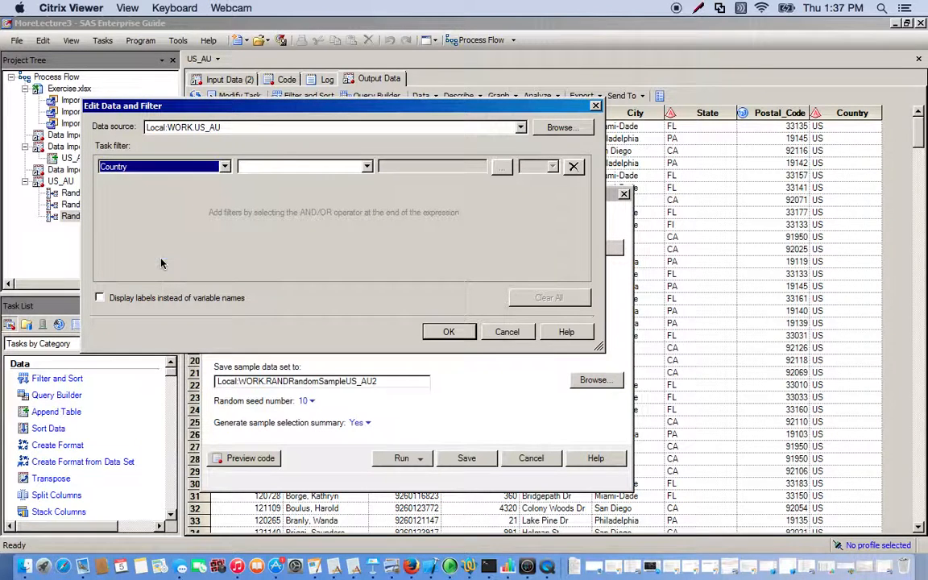
pyautogui.click(367, 166)
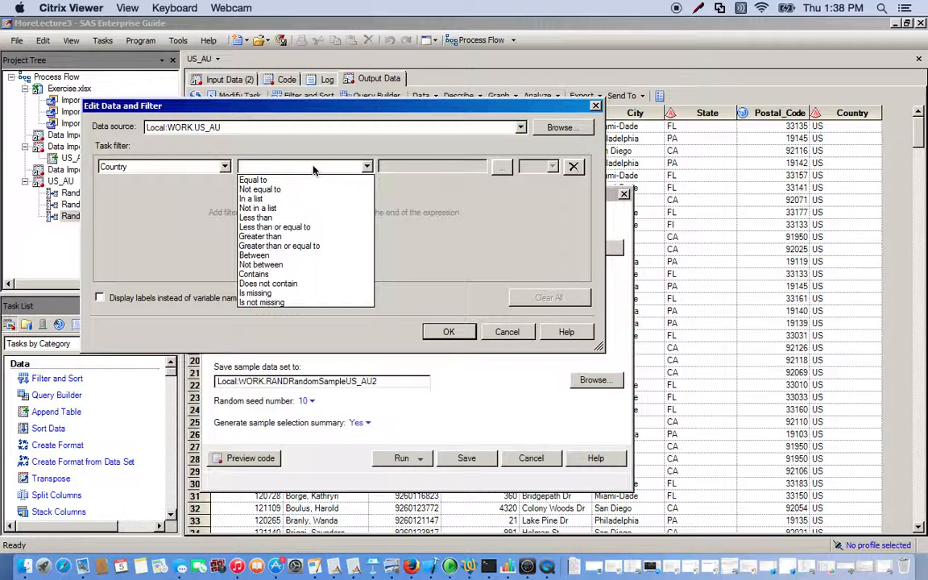
pyautogui.click(253, 181)
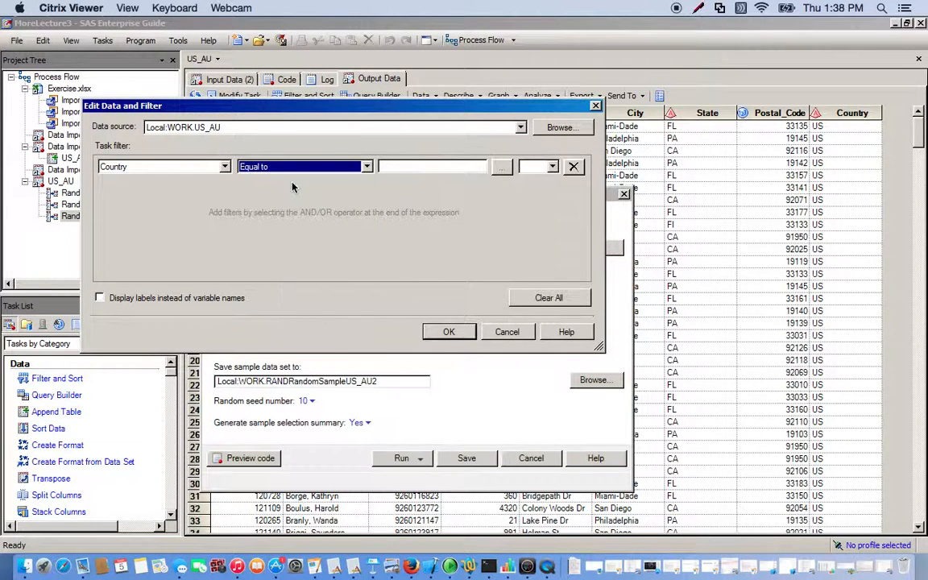
pyautogui.moveTo(501, 174)
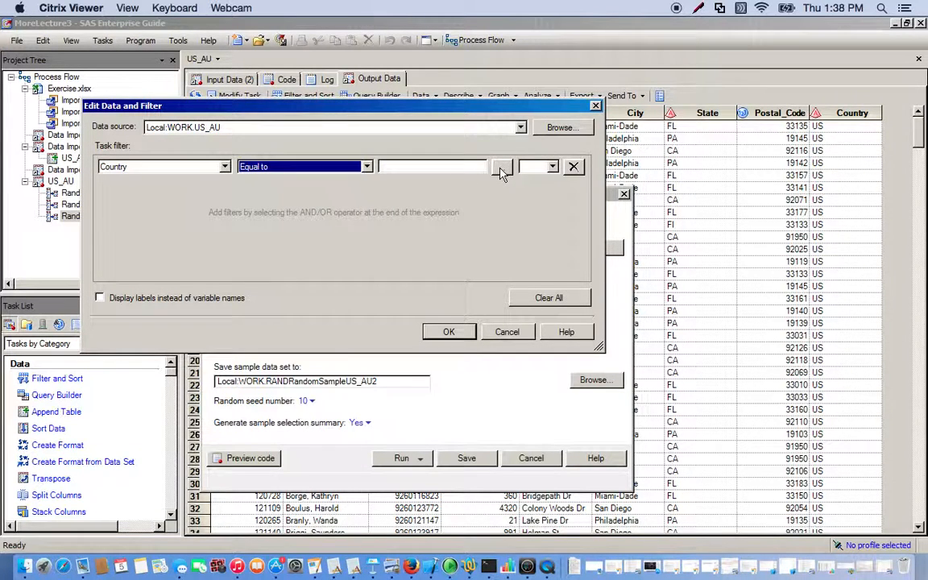
pyautogui.click(503, 166)
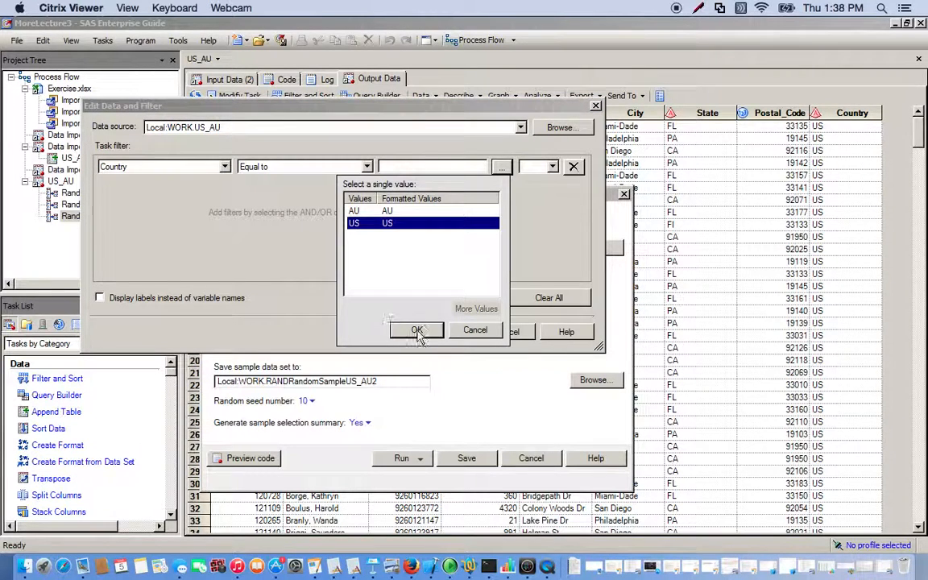
pyautogui.click(416, 330)
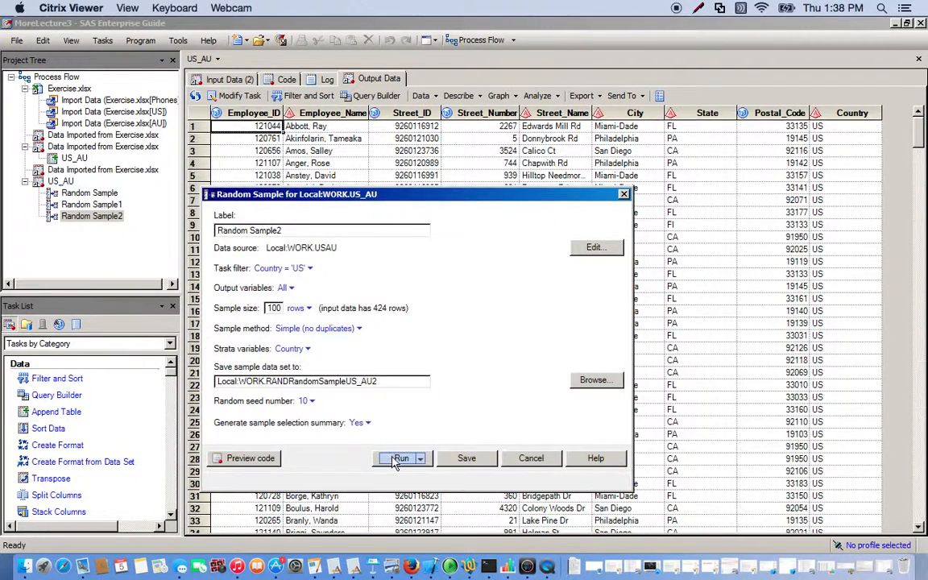
# - Run Random Sample2 and review its US-only output table
pyautogui.click(402, 458)
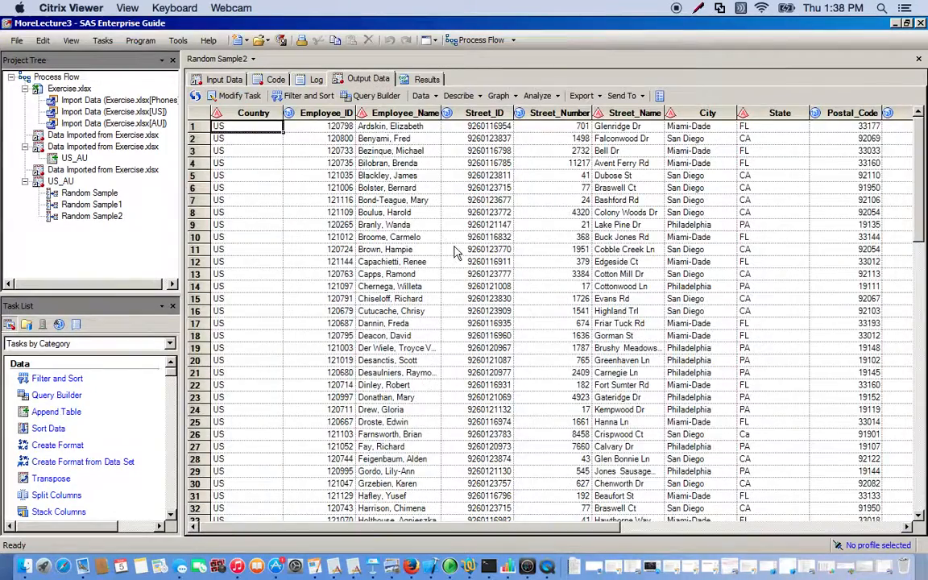
pyautogui.scroll(-3)
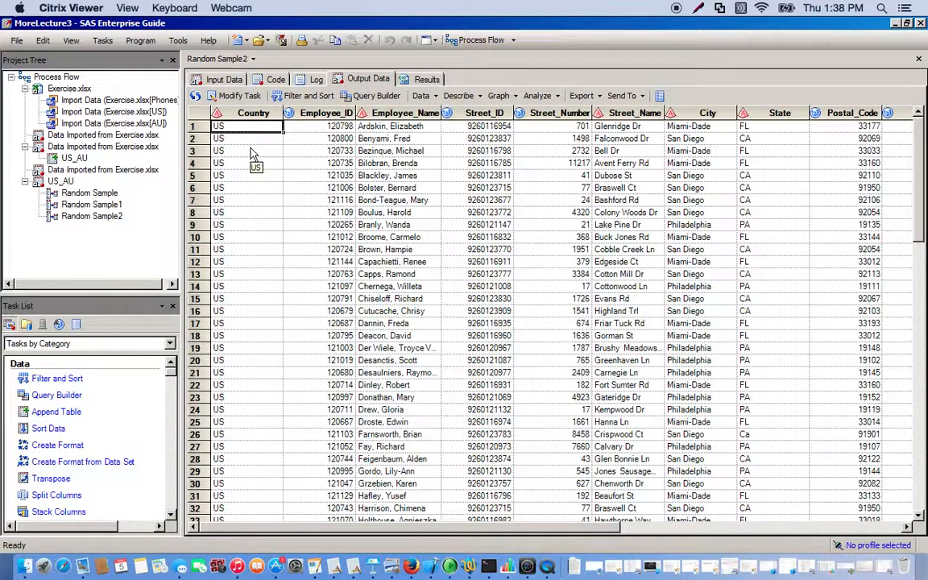
pyautogui.moveTo(717, 226)
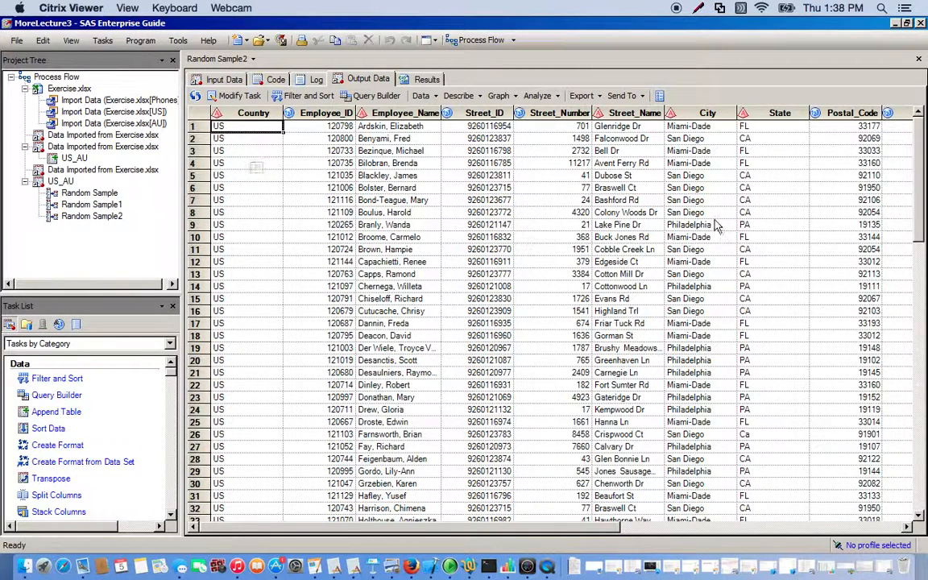
pyautogui.moveTo(609, 292)
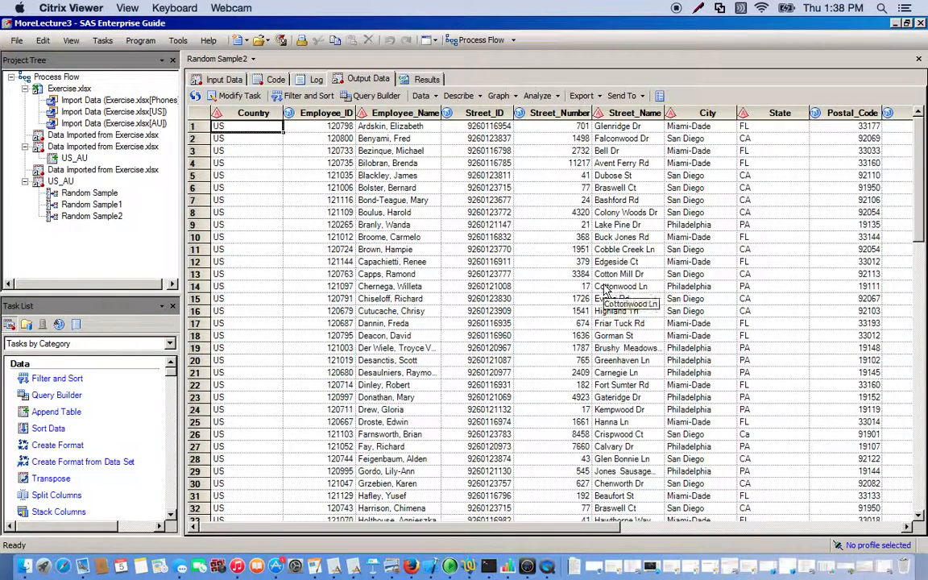
pyautogui.moveTo(669, 68)
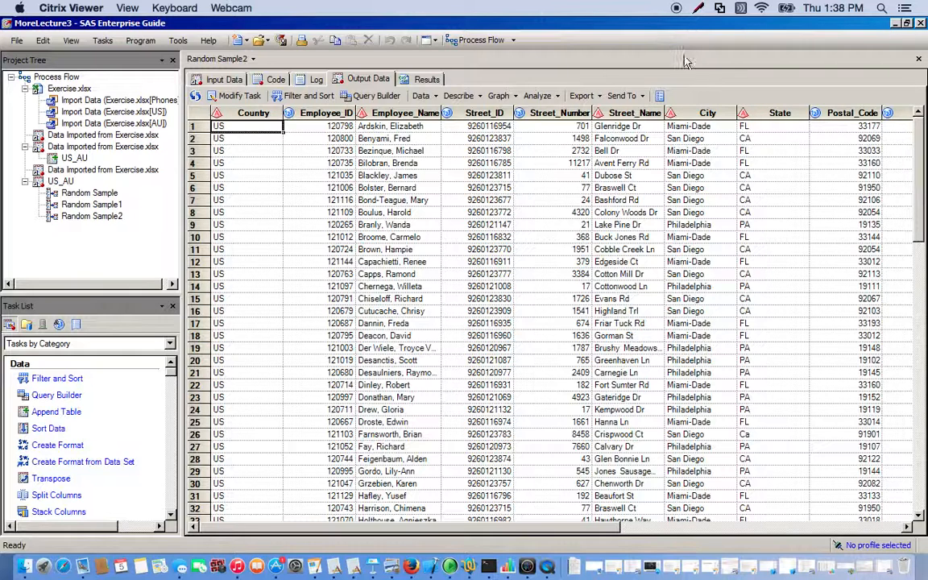
pyautogui.moveTo(564, 84)
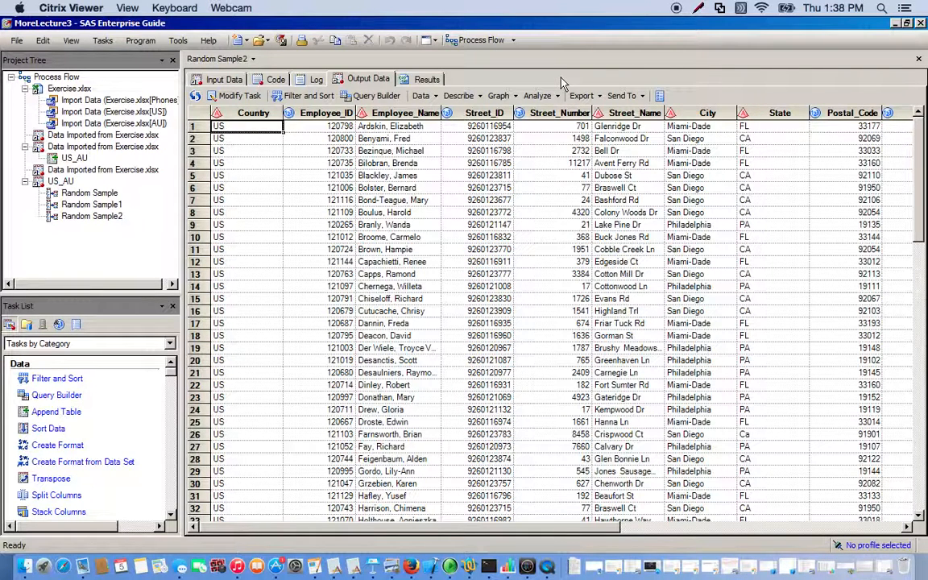
pyautogui.moveTo(642, 47)
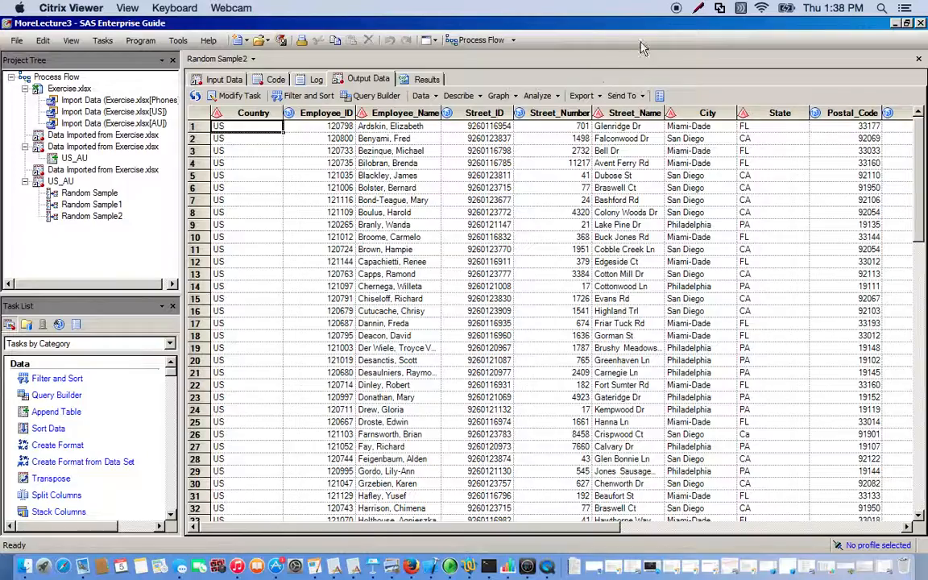